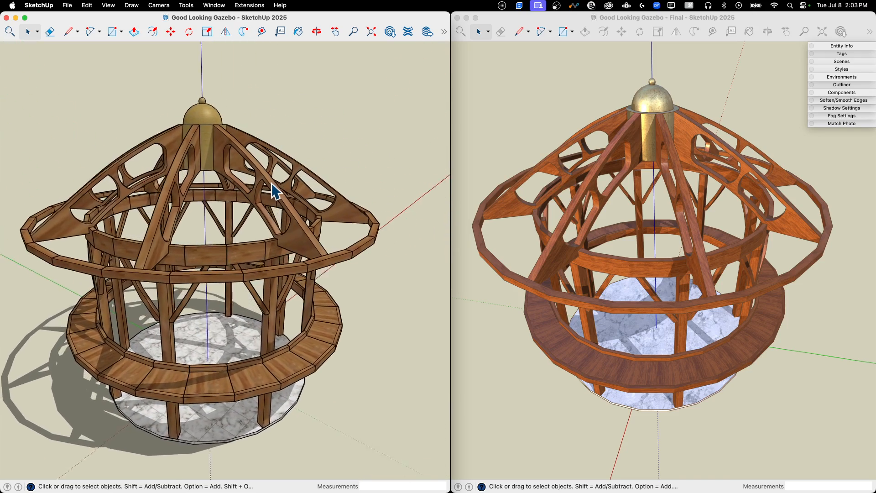
Orbit to compare the two gazebos, then close the Final model and maximize the working one
drag(273, 190, 201, 341)
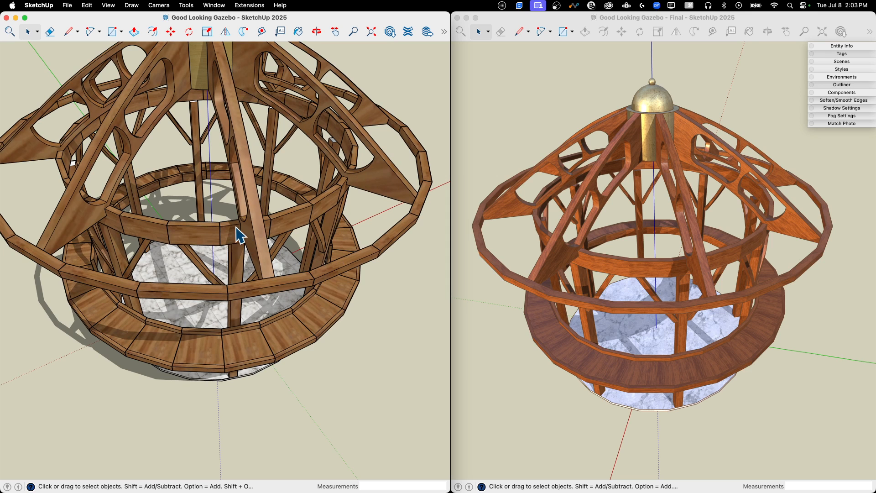
mouse_move(175, 107)
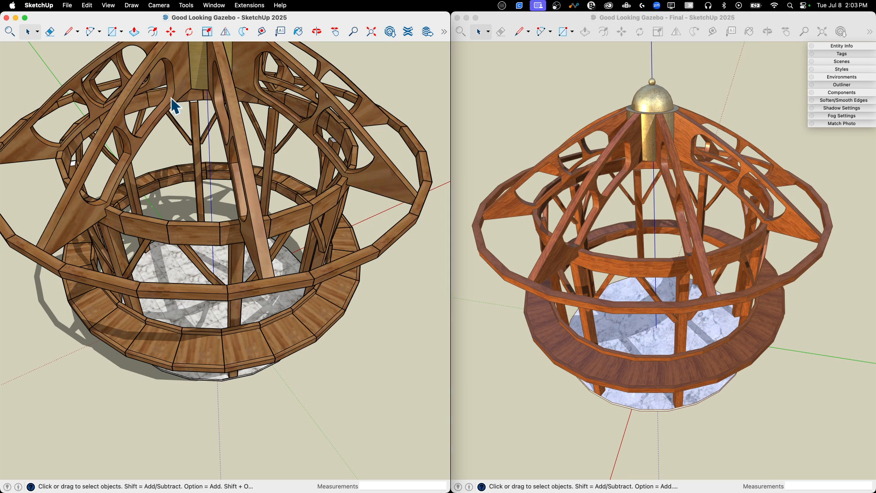
mouse_move(319, 215)
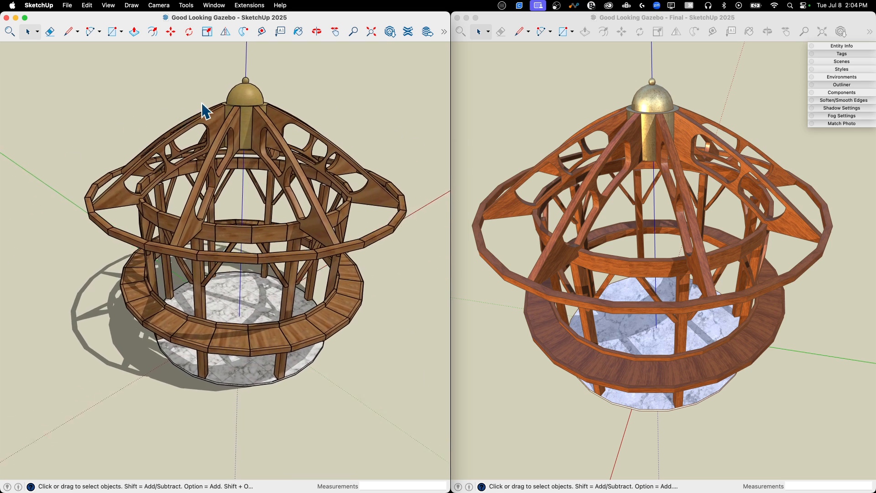
click(316, 31)
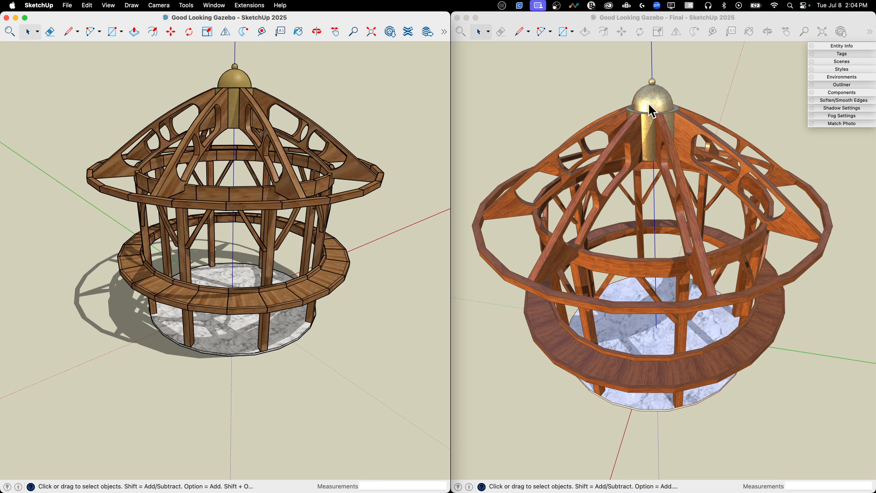
mouse_move(457, 135)
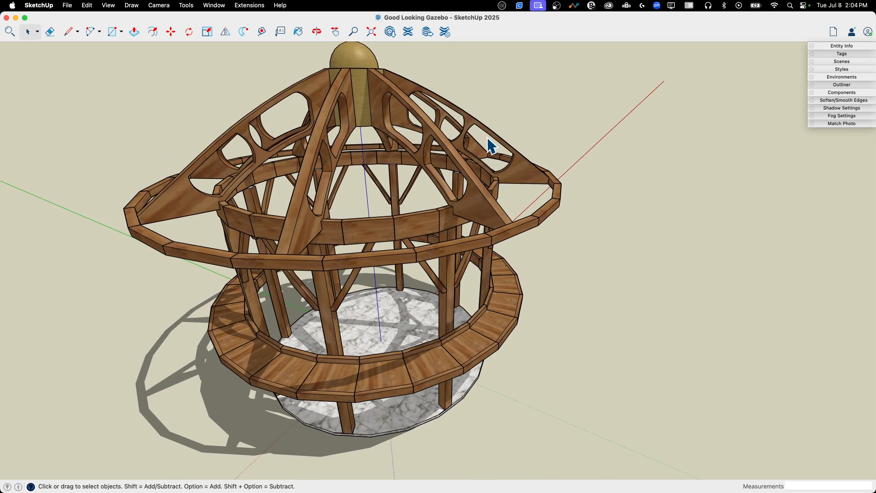
Apply the Light Forest 2K IBL environment and orbit the gazebo within the forest
drag(488, 145, 333, 229)
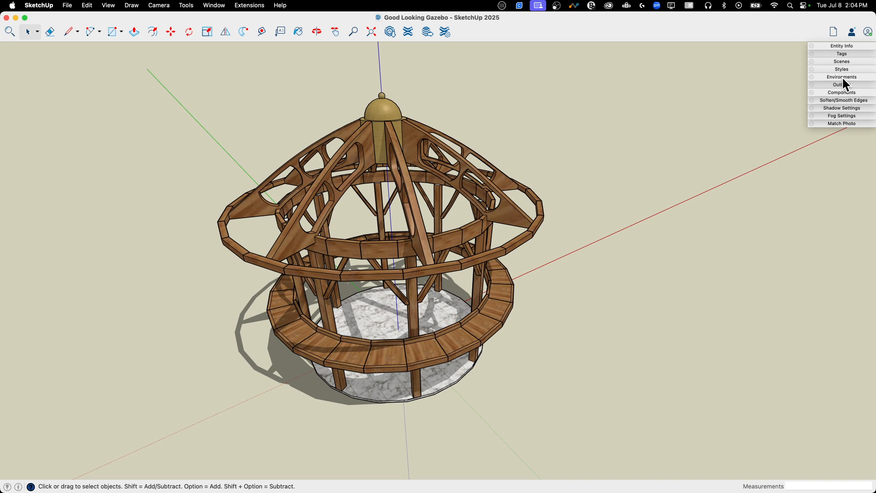
click(841, 76)
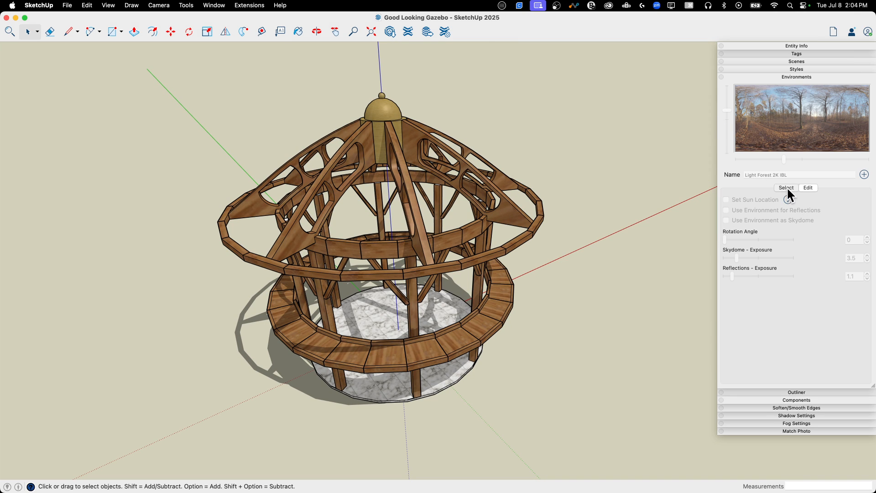
click(786, 187)
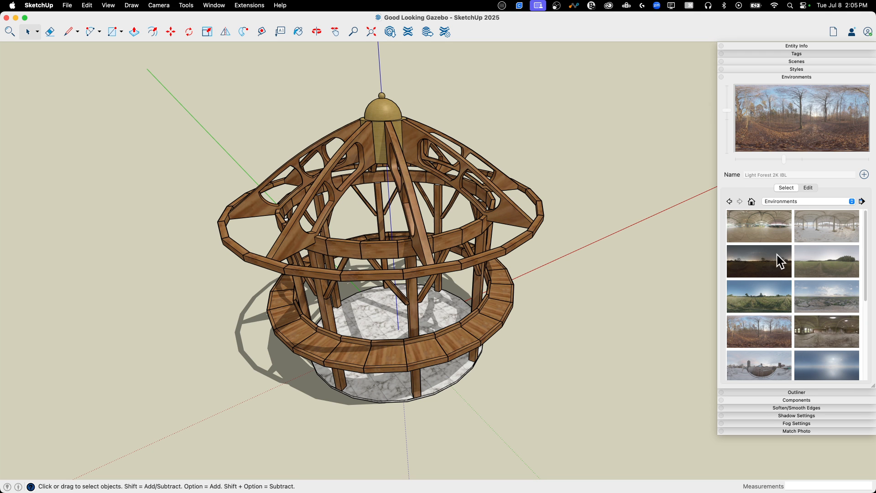
click(759, 331)
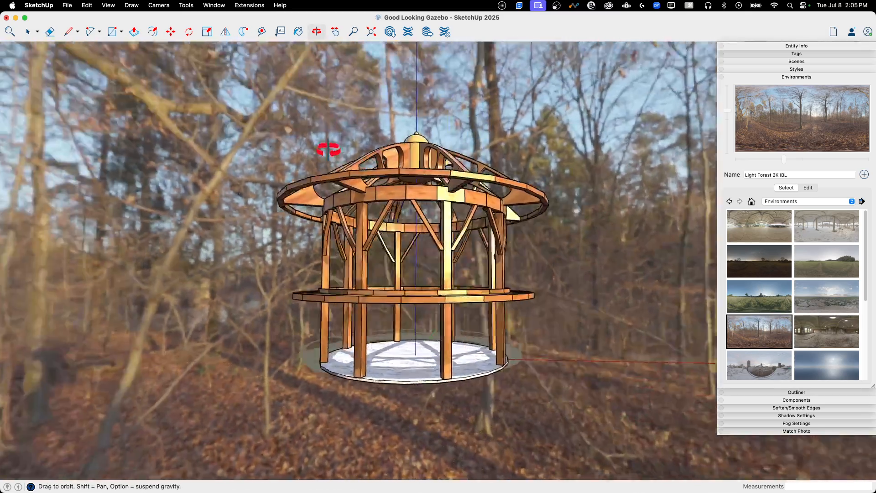
drag(328, 149, 481, 337)
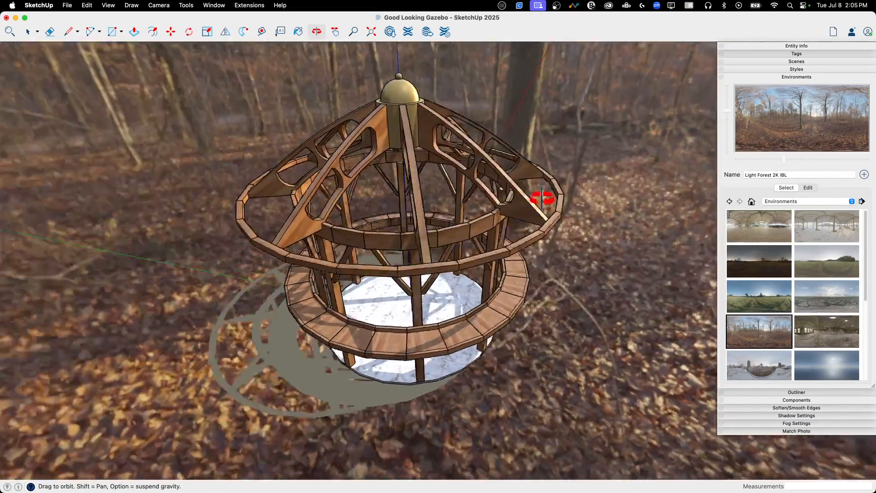
drag(542, 197, 159, 169)
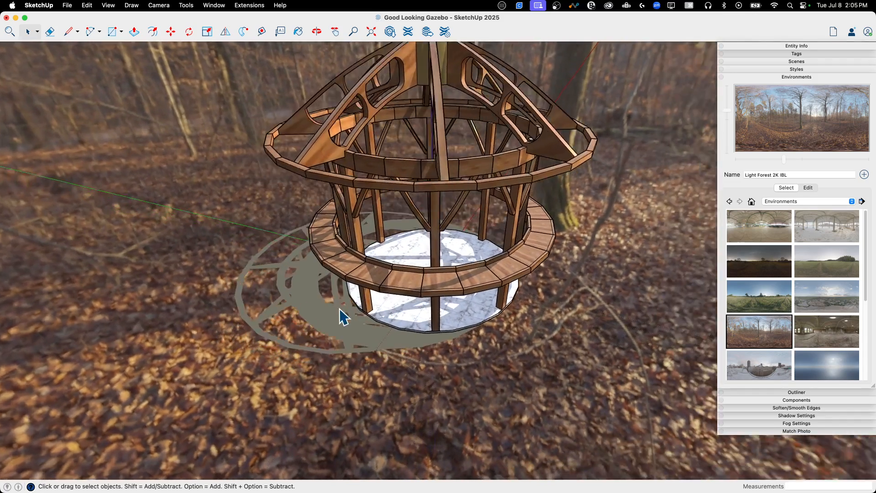
drag(344, 315, 294, 260)
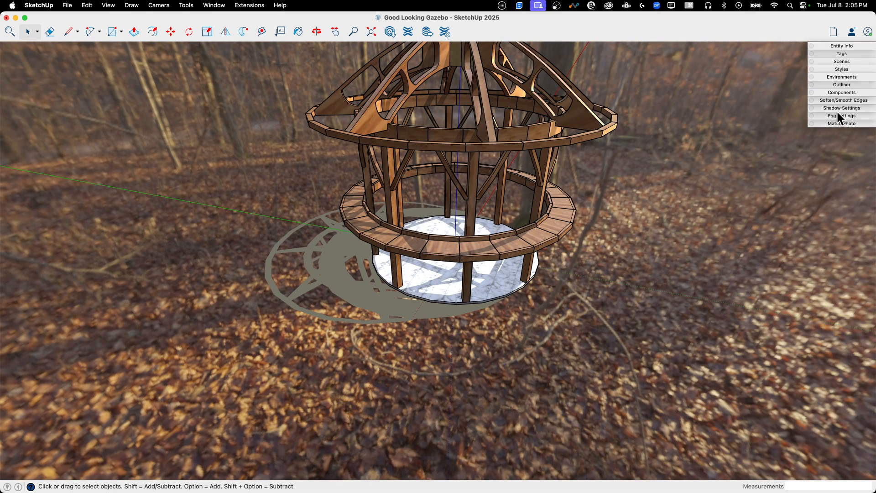
Uncheck On Ground in Shadow Settings to remove the gazebo's shadow from the floor
click(841, 107)
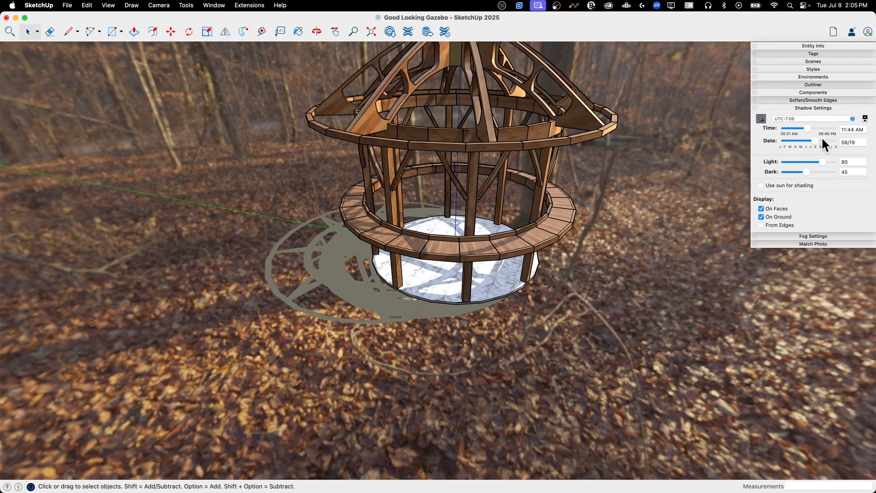
click(866, 119)
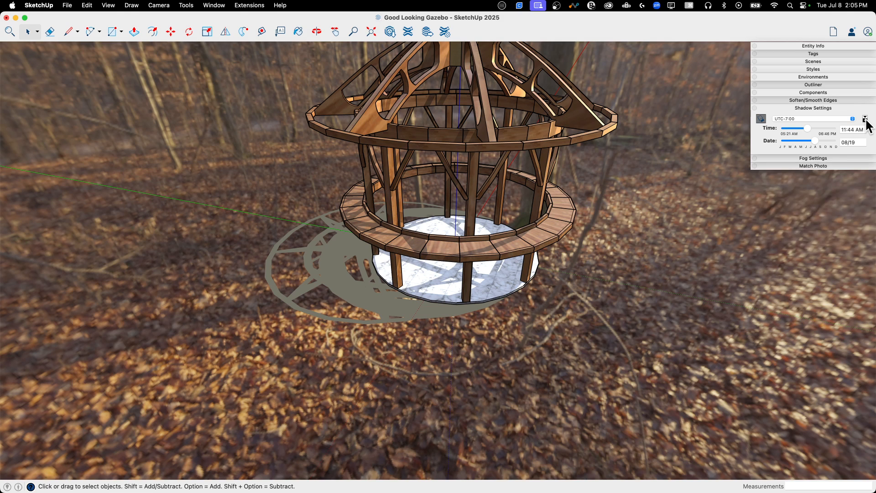
click(865, 117)
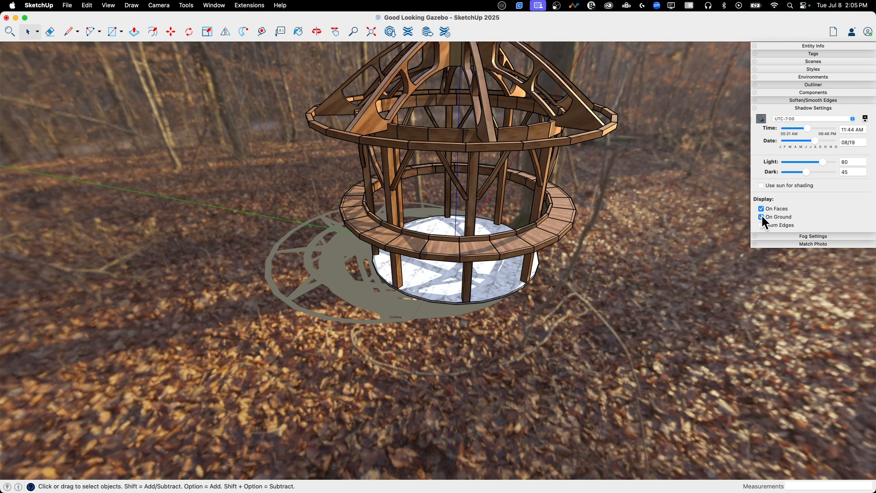
click(761, 216)
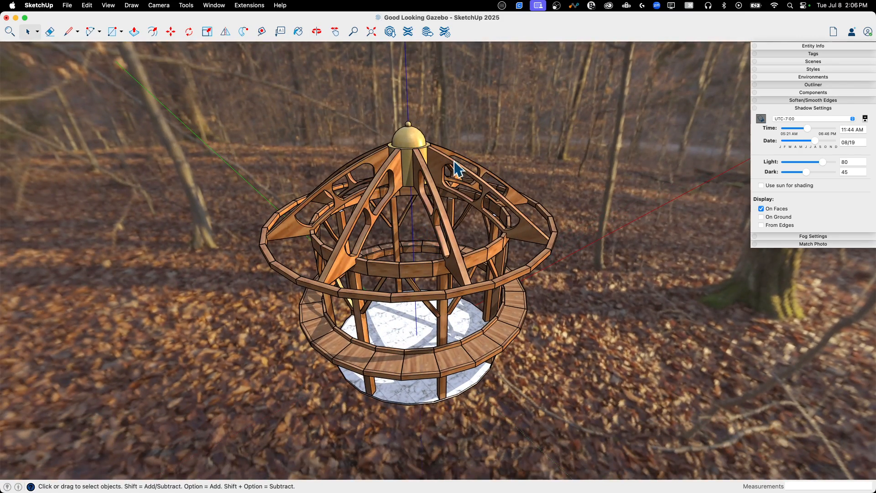
mouse_move(393, 340)
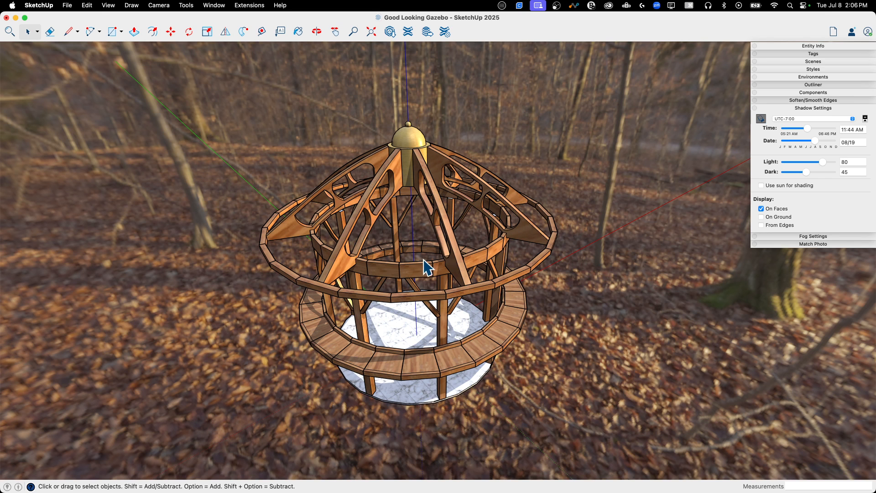
mouse_move(417, 119)
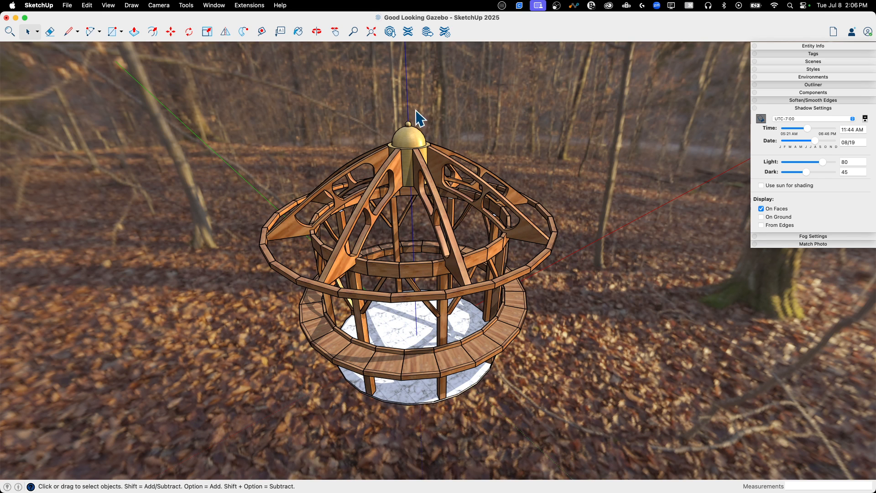
mouse_move(530, 360)
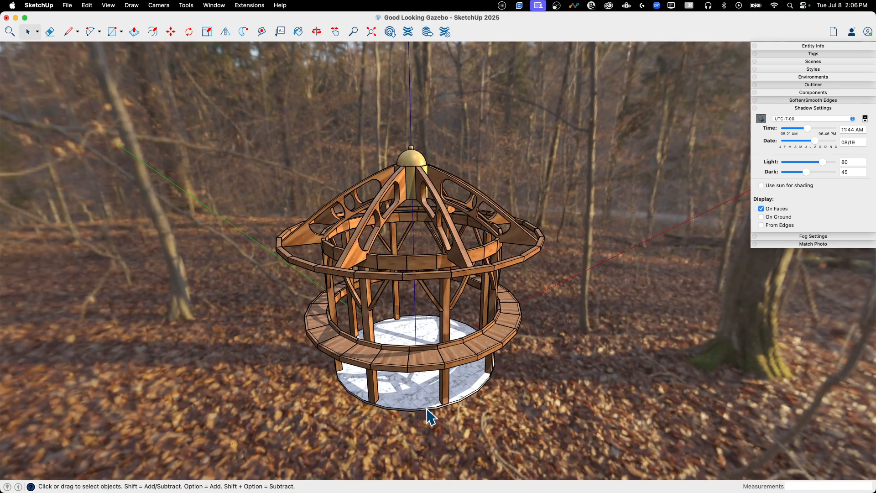
click(315, 32)
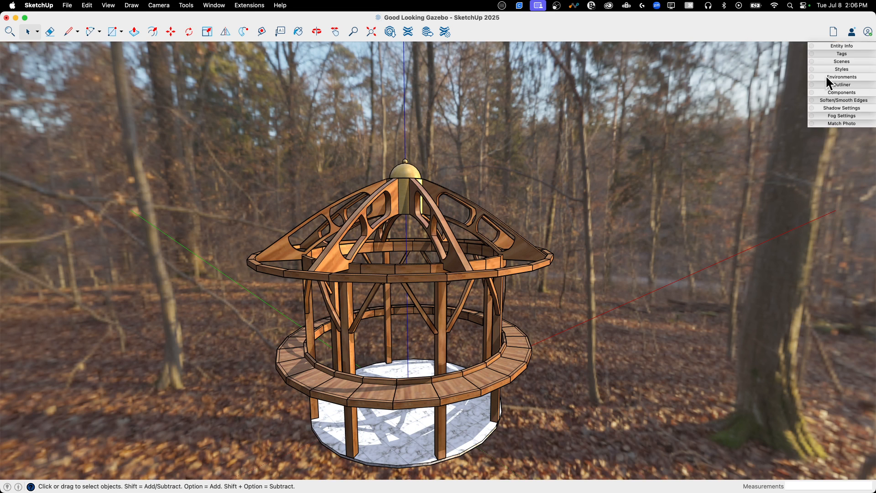
Raise the forest Skydome Exposure to 7.4 in the environment editor
click(841, 76)
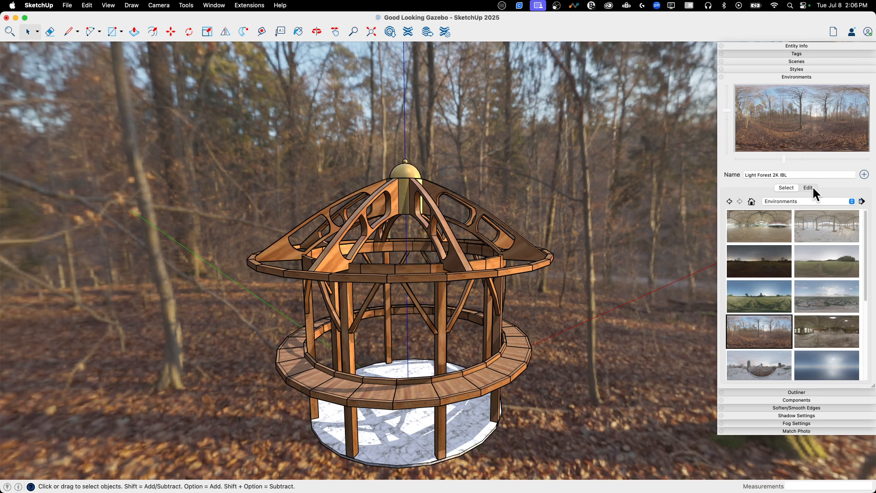
click(806, 187)
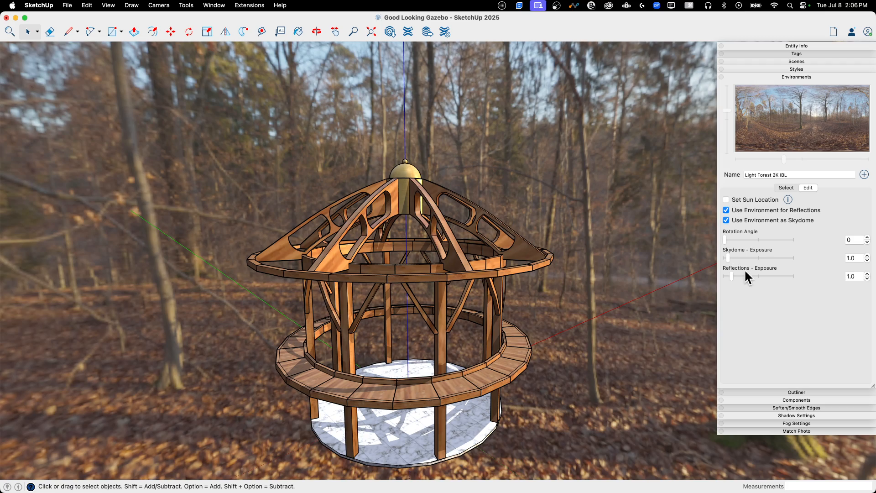
mouse_move(730, 264)
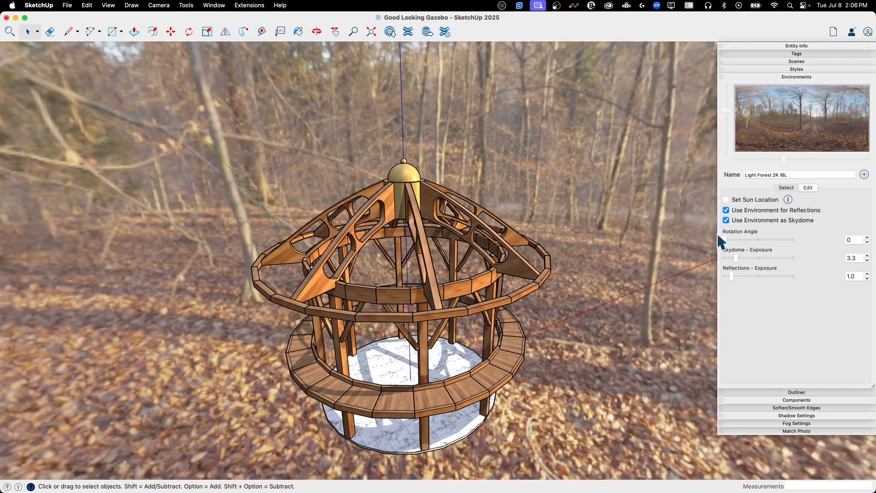
drag(757, 258, 726, 257)
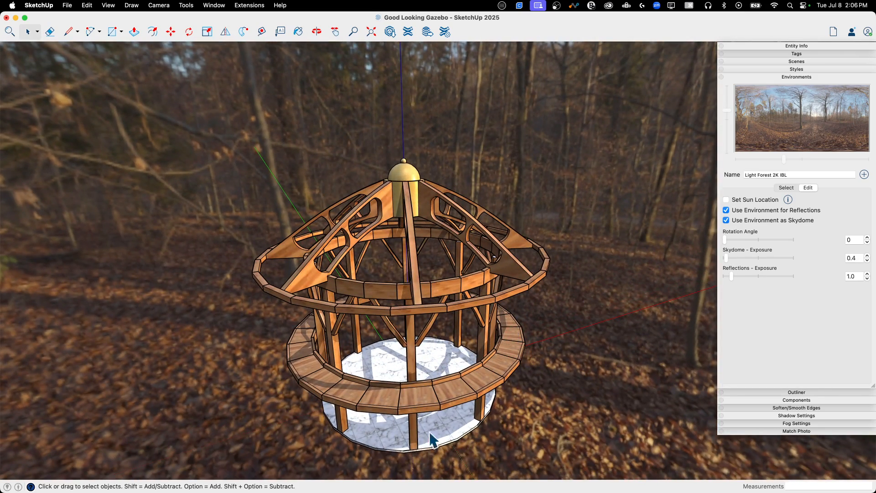
mouse_move(433, 282)
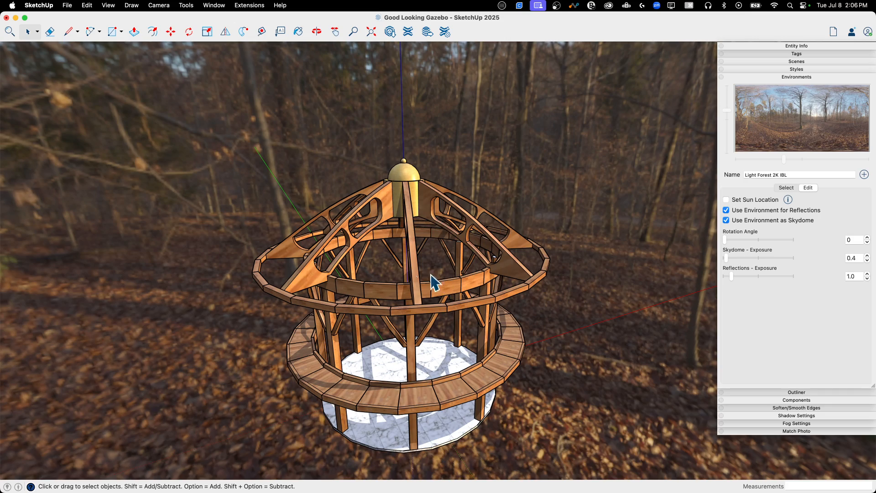
click(317, 31)
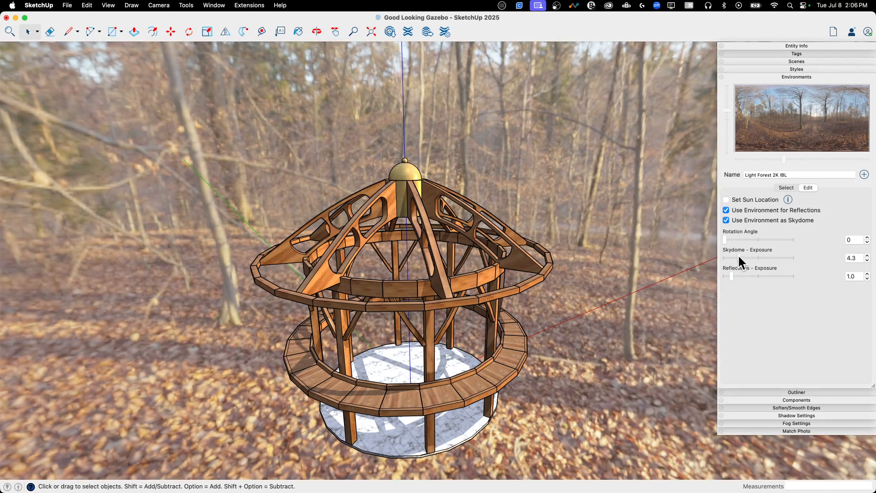
click(316, 31)
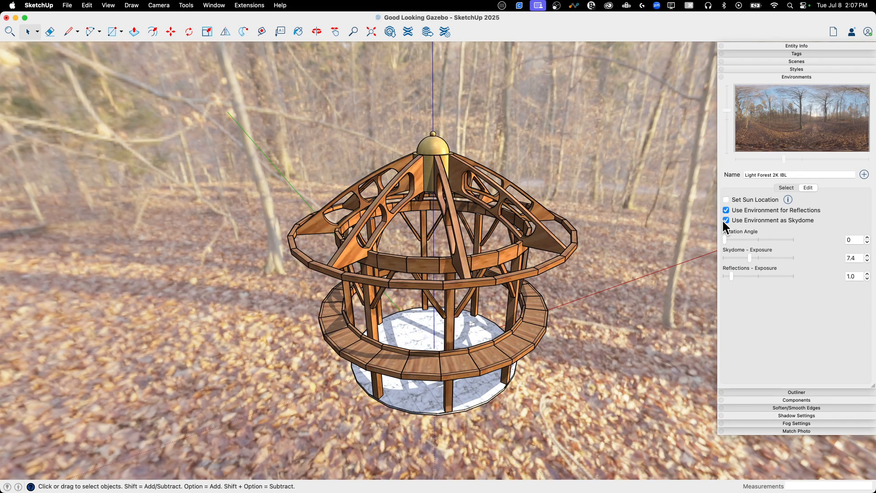
Uncheck Use Environment as Skydome and orbit the gazebo from higher up
click(725, 220)
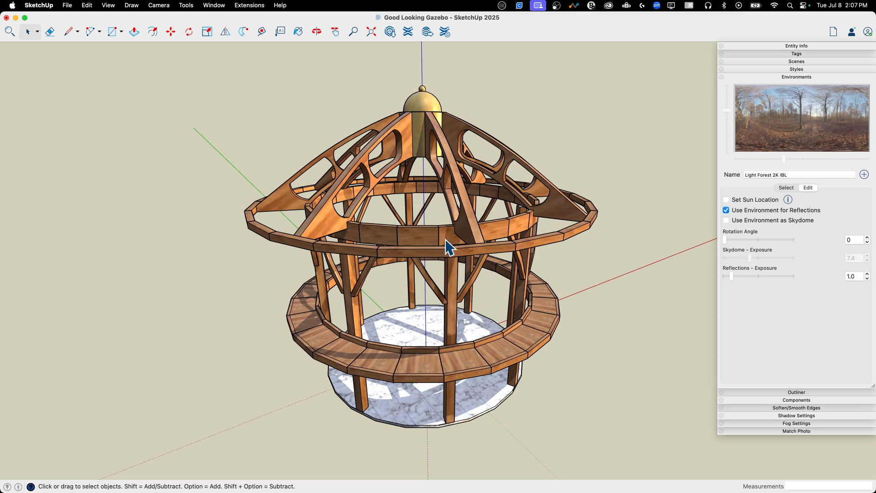
mouse_move(347, 111)
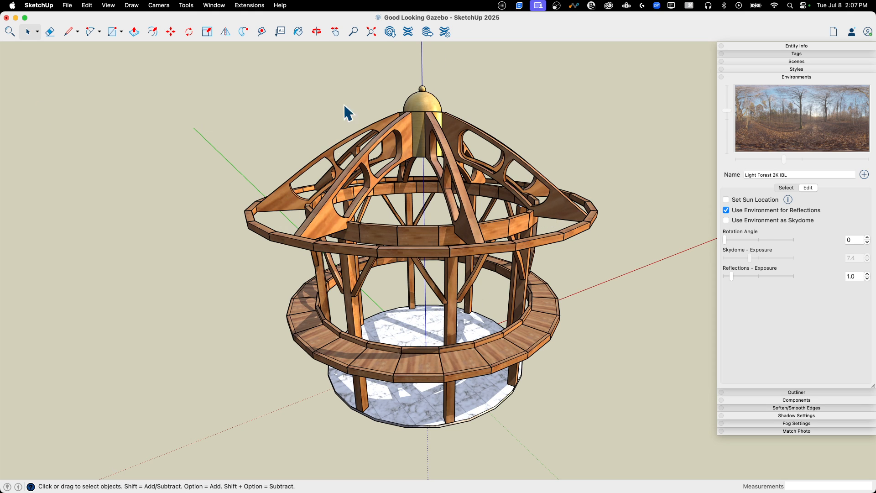
click(316, 32)
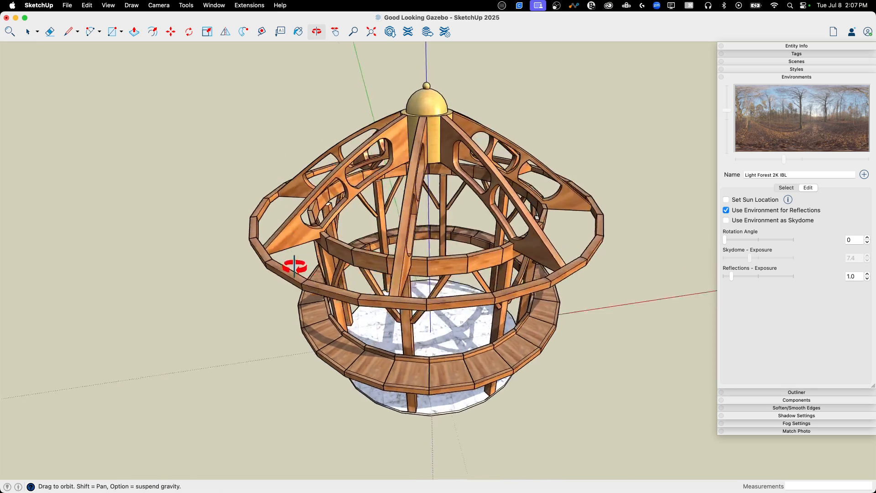
drag(296, 267, 357, 167)
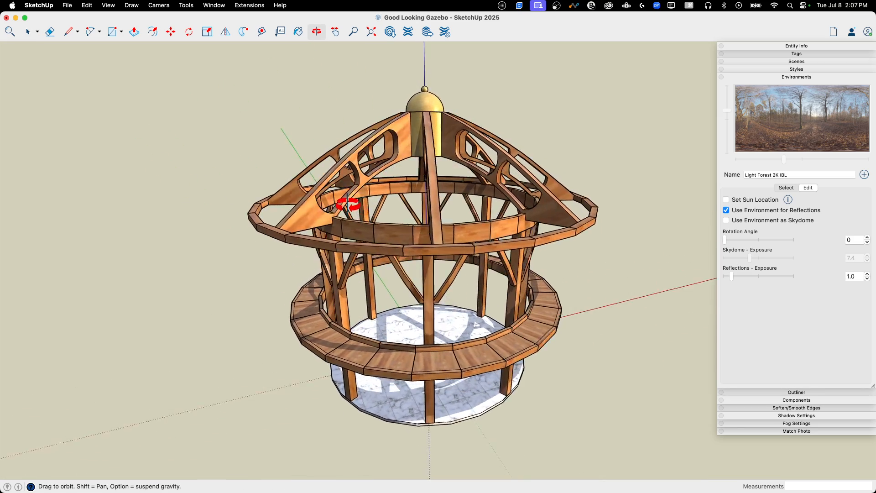
click(28, 32)
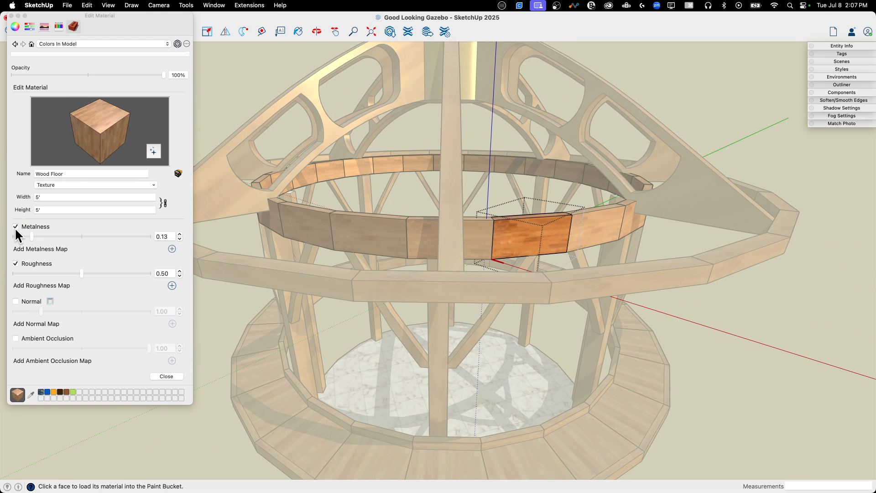
mouse_move(33, 242)
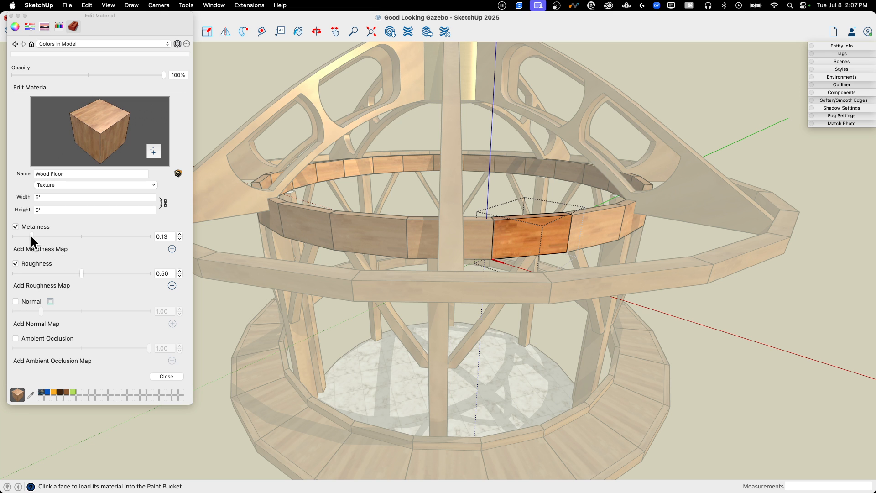
Set the Wood Floor material's metalness to 0.09 and roughness to 0.40
drag(33, 236, 107, 236)
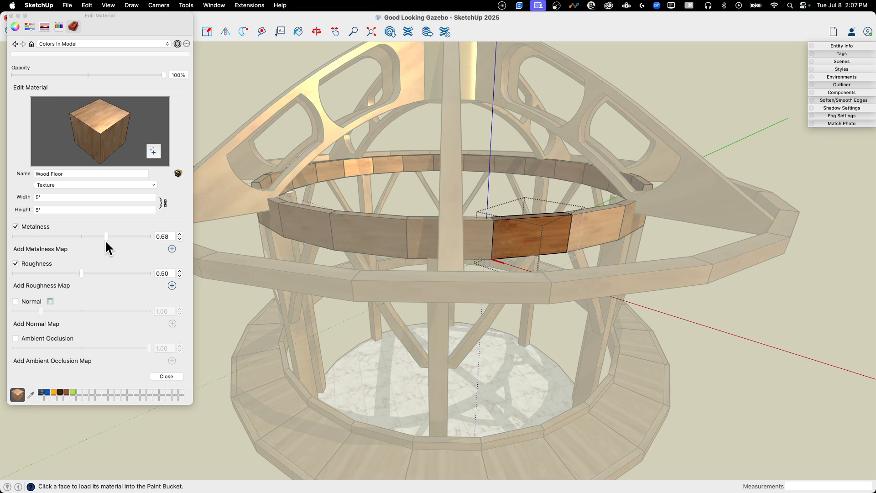
drag(107, 236, 65, 235)
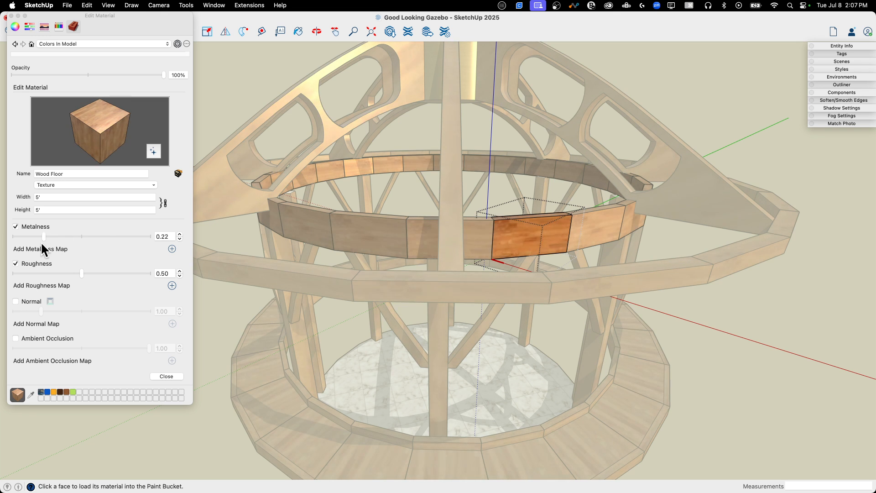
drag(38, 236, 27, 236)
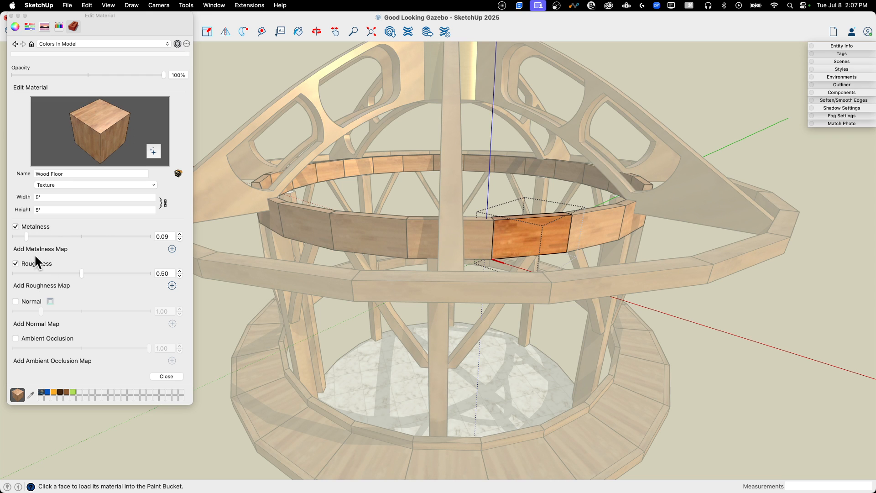
drag(82, 273, 142, 273)
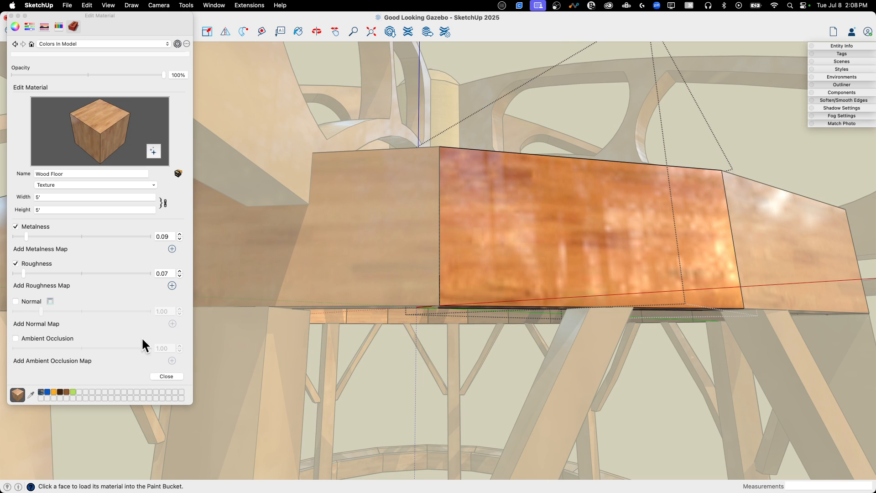
drag(23, 274, 68, 273)
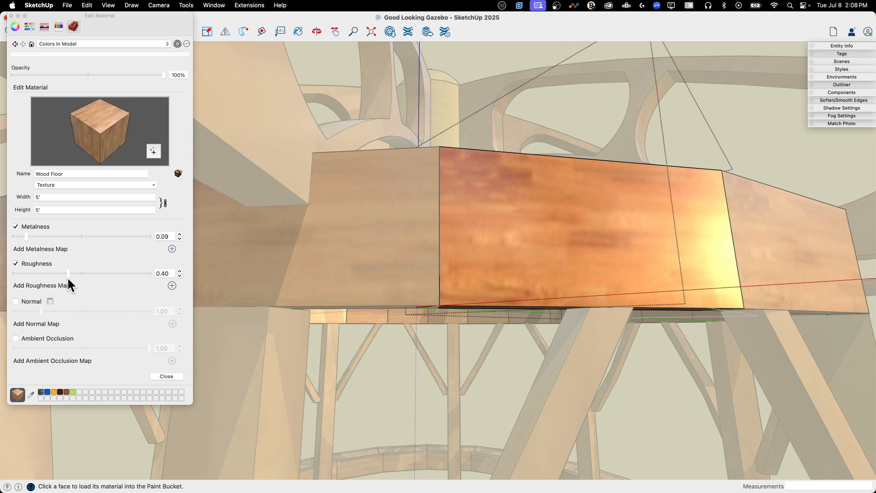
drag(69, 273, 44, 273)
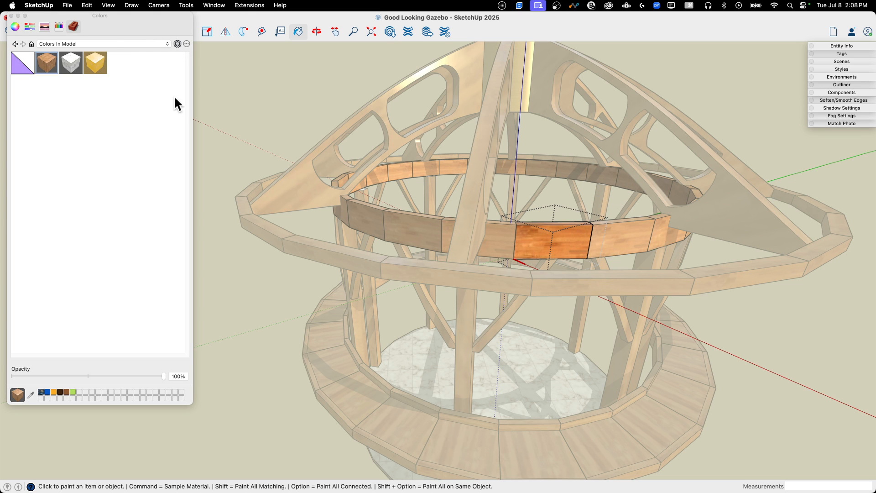
Pick a dark reddish wood from the Wood library for the inner ring band block
click(103, 44)
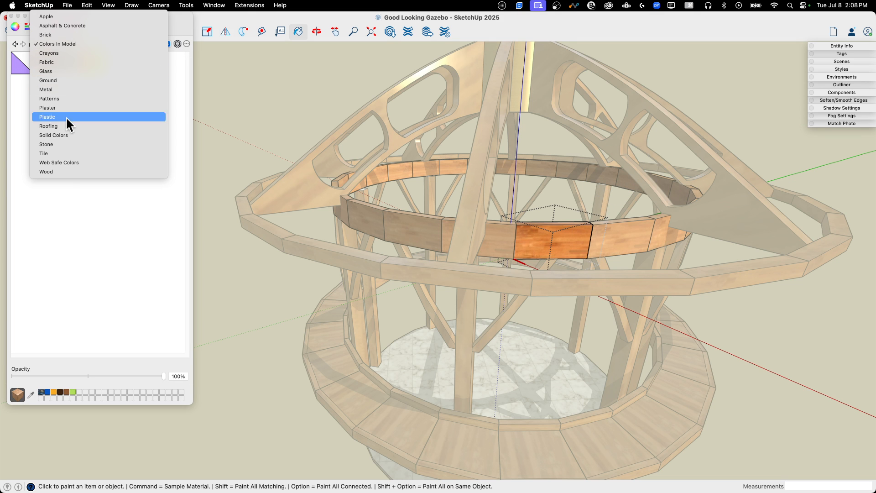
click(46, 172)
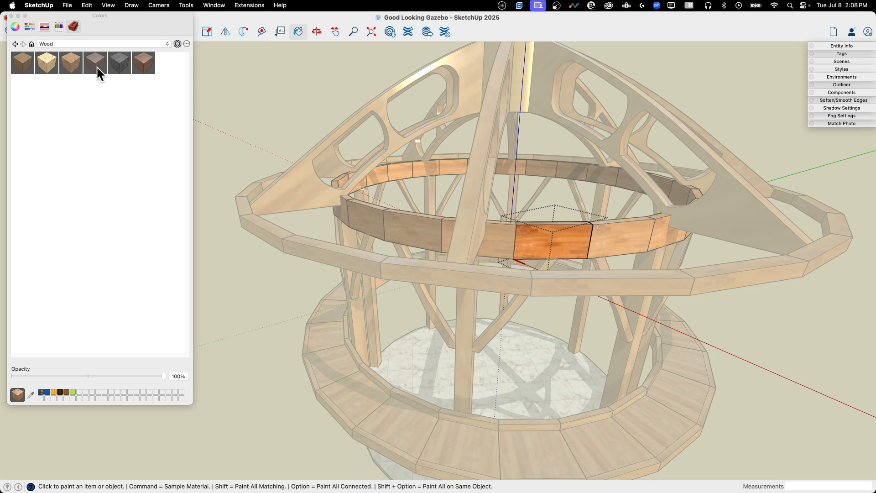
click(94, 62)
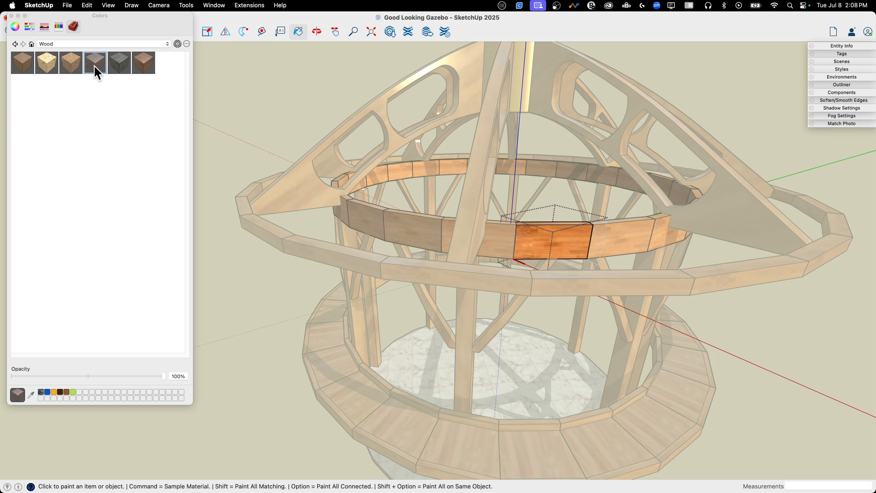
click(94, 62)
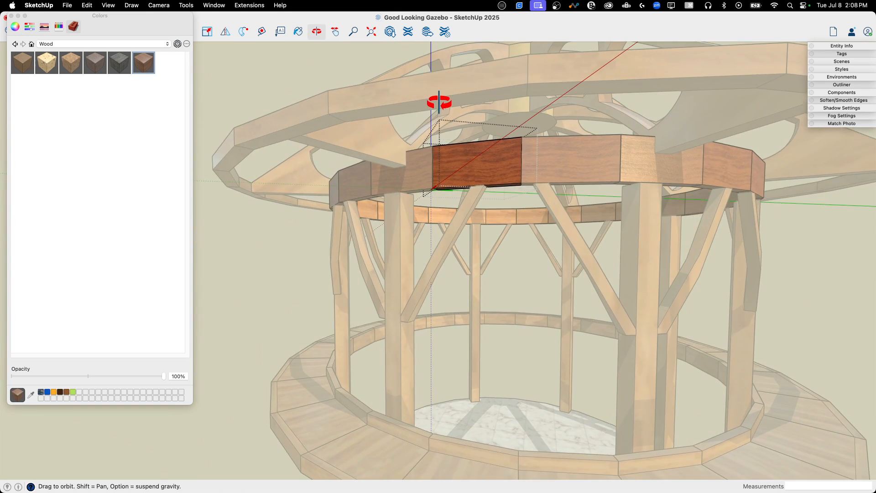
drag(439, 102, 676, 93)
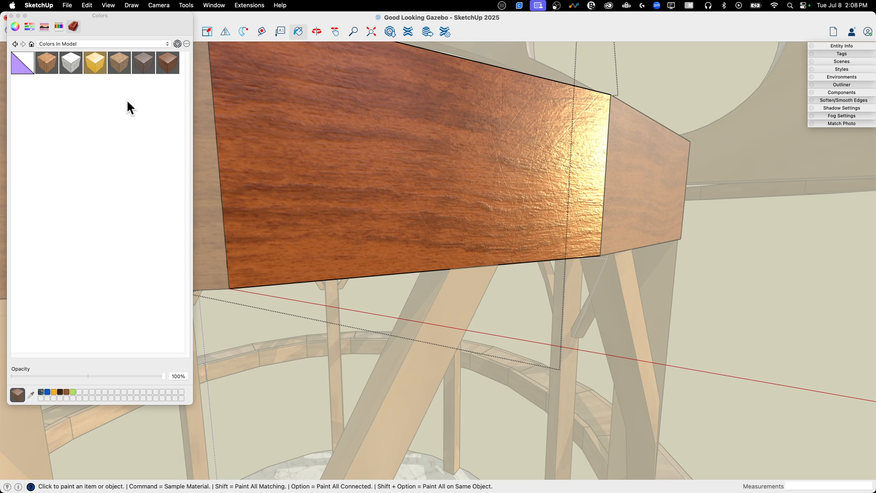
Give Wood_Veneer_15_1K a normal strength of 1.03 and metalness of 0.05
click(177, 43)
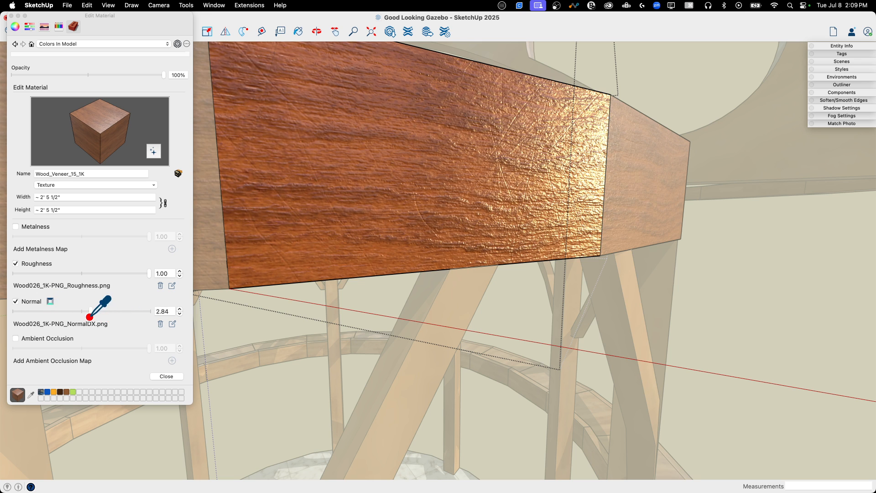
drag(89, 310, 53, 311)
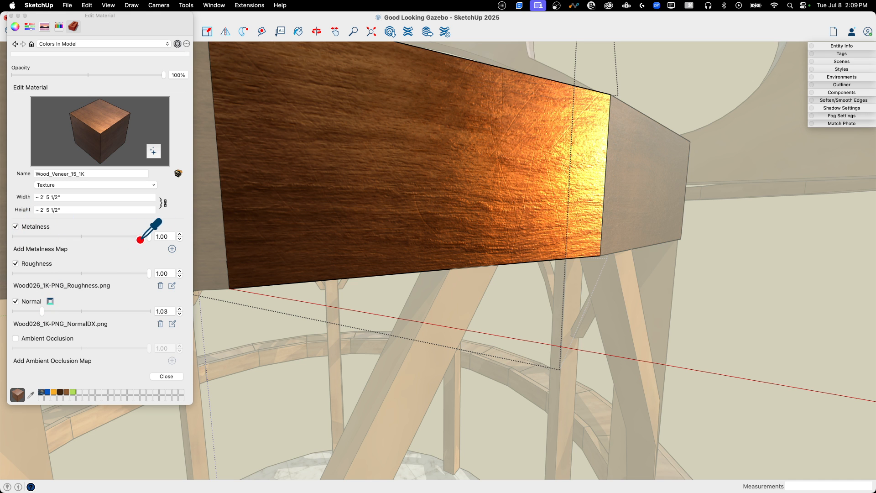
drag(157, 229, 112, 229)
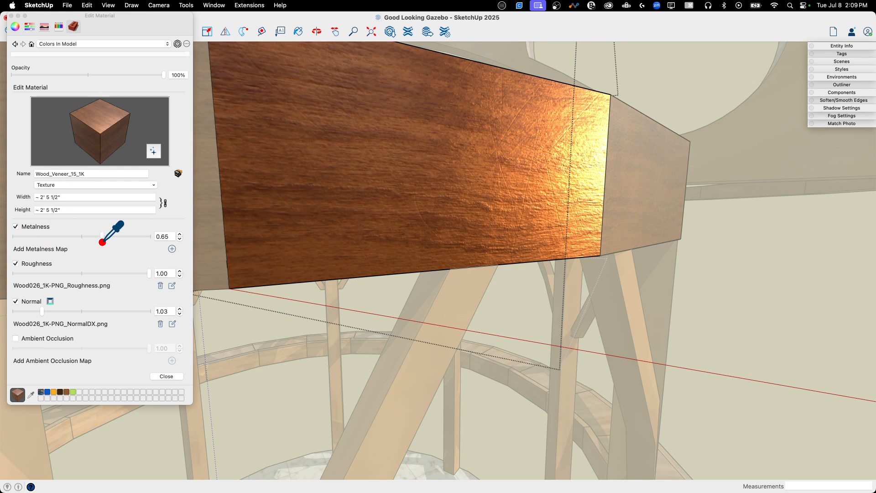
drag(103, 236, 33, 236)
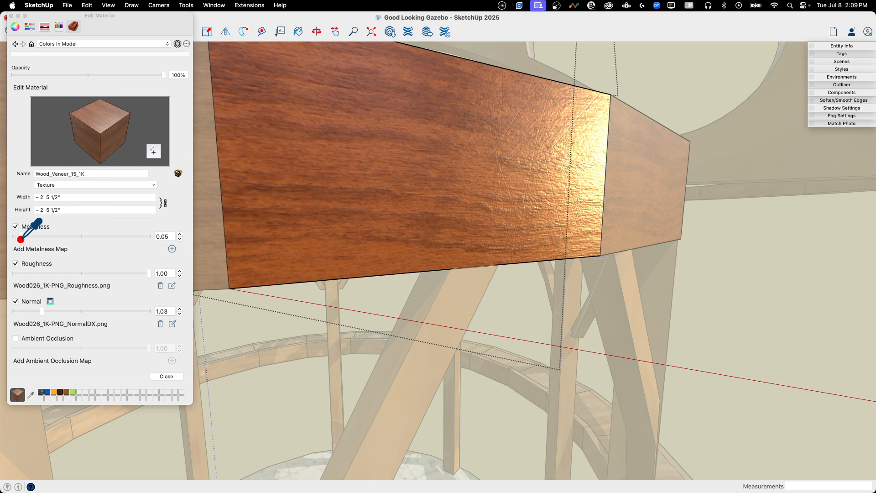
drag(18, 236, 59, 236)
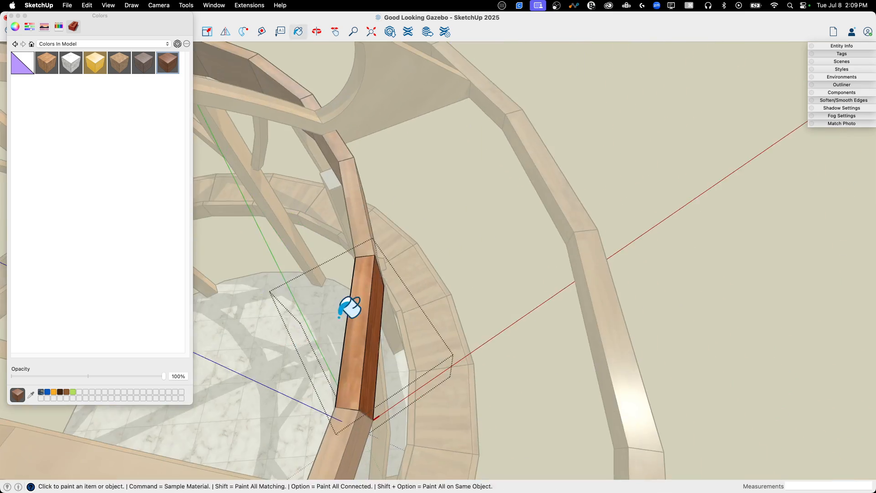
Paint the floor-level diagonal brace with wood veneer and reposition its grain
click(351, 310)
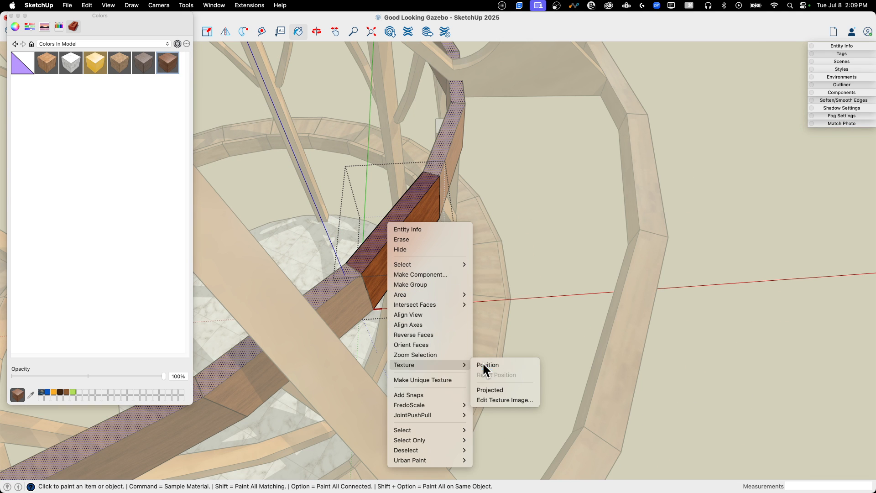
click(487, 364)
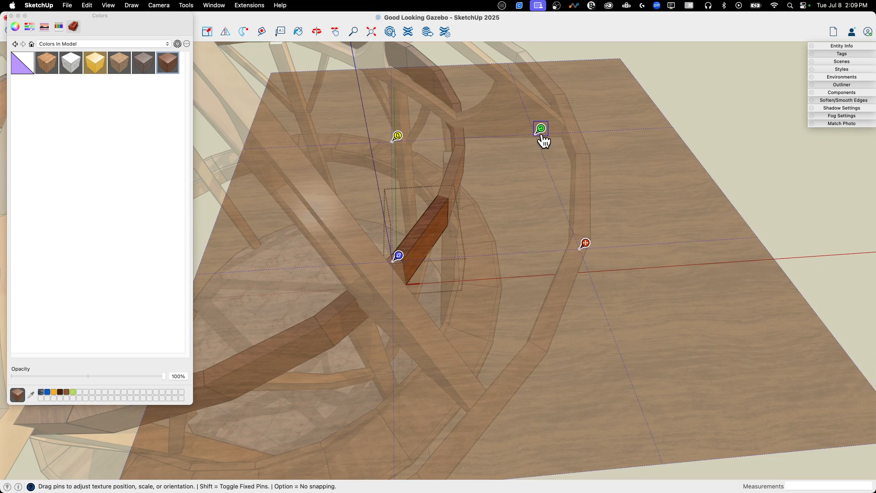
drag(540, 128, 453, 162)
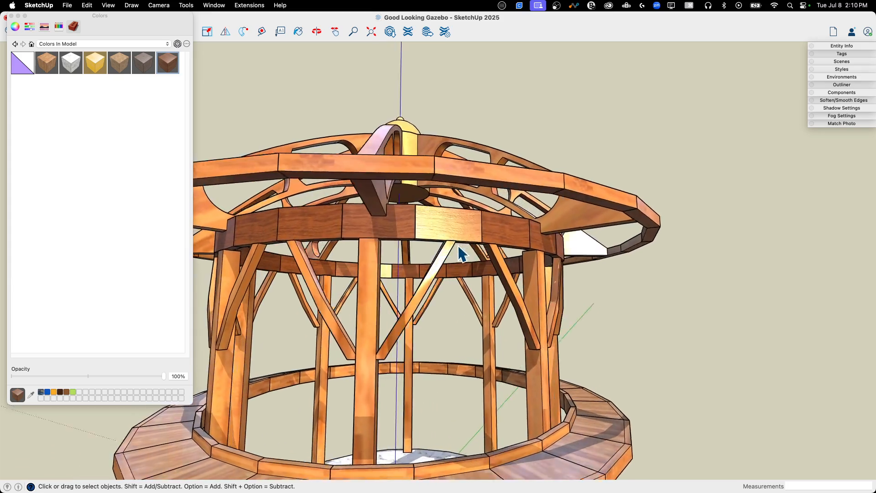
drag(458, 253, 391, 231)
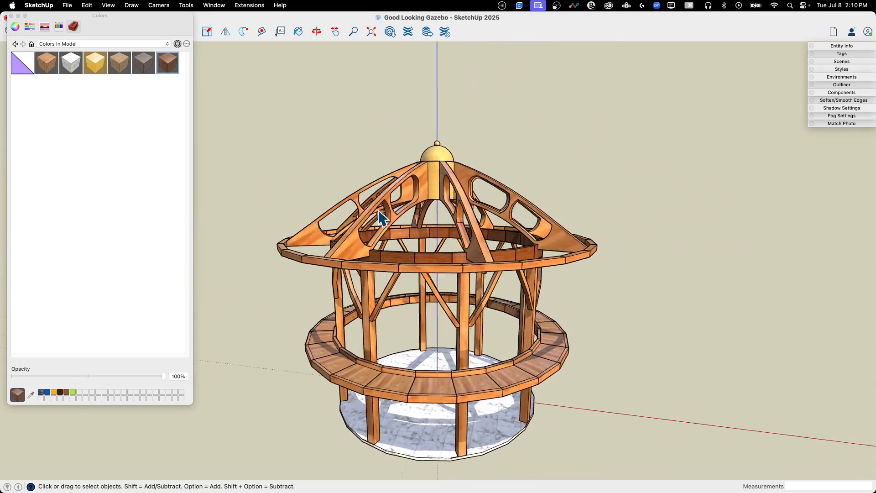
drag(391, 218, 335, 251)
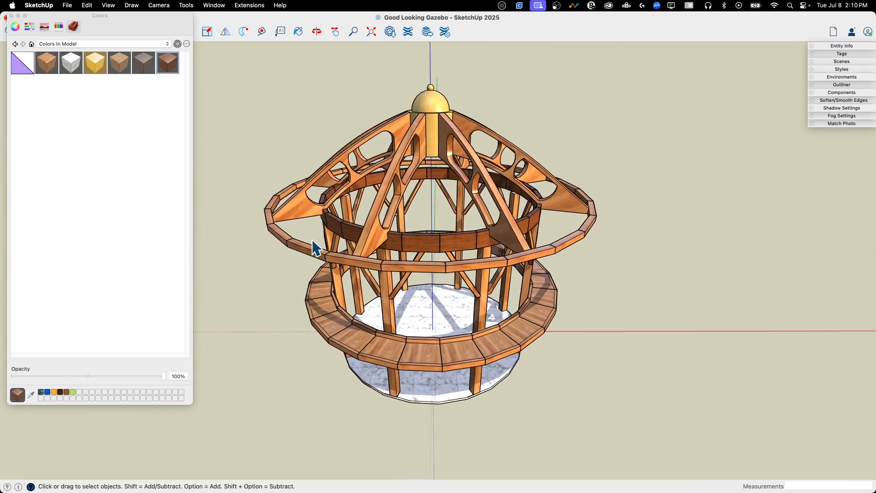
drag(315, 249, 464, 215)
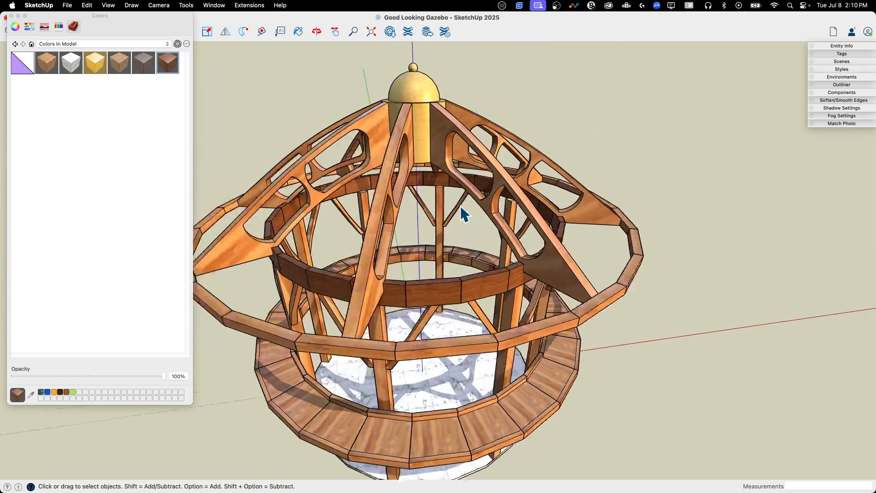
drag(464, 215, 525, 246)
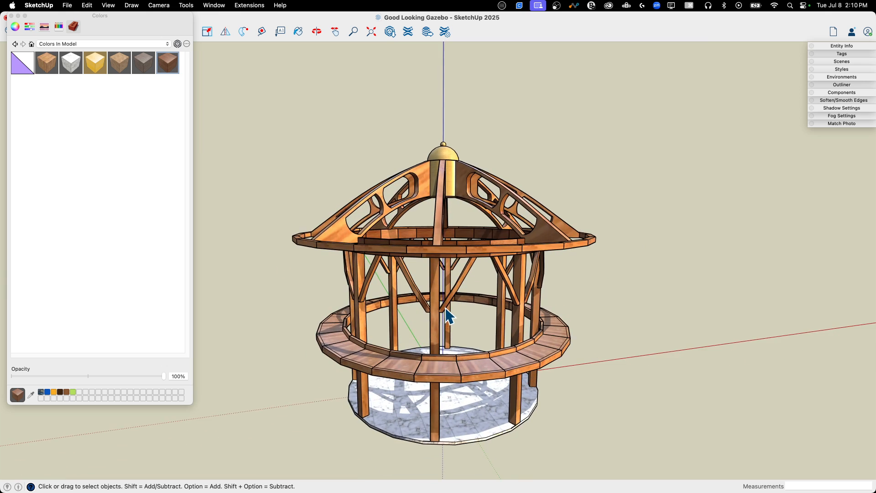
drag(447, 313, 302, 288)
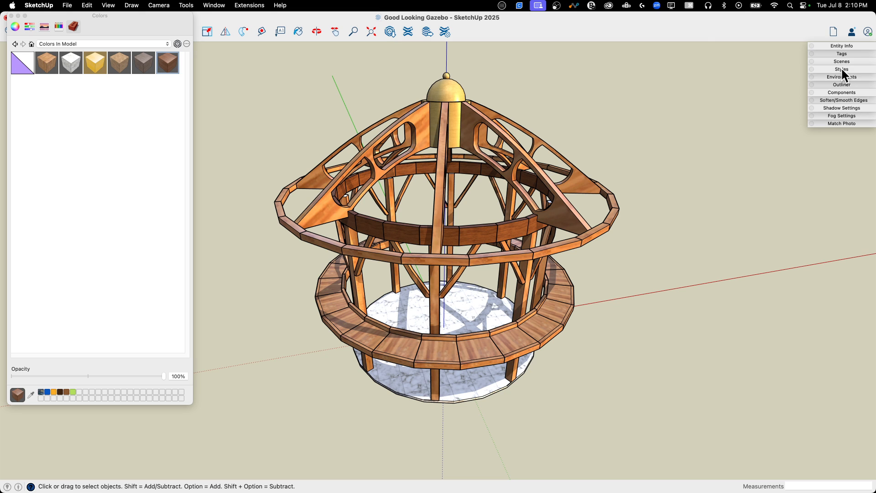
Uncheck Profiles in the Styles edge settings, then orbit toward the upper ring
click(841, 69)
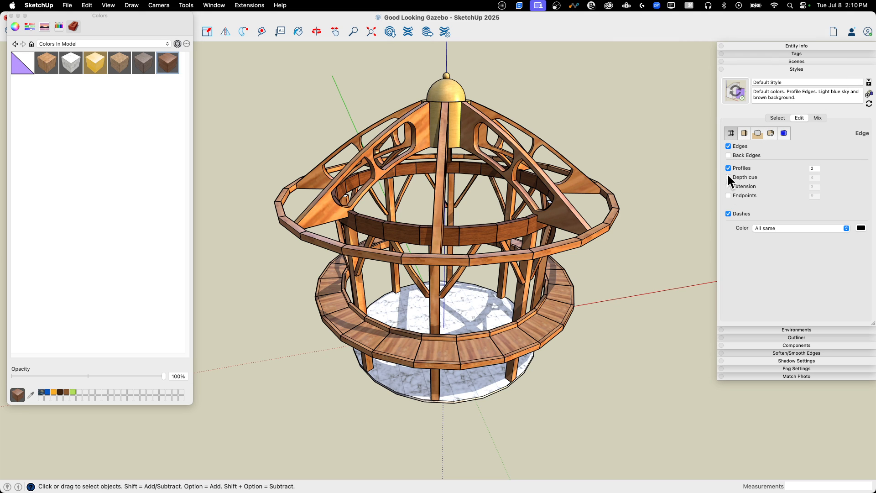
click(728, 167)
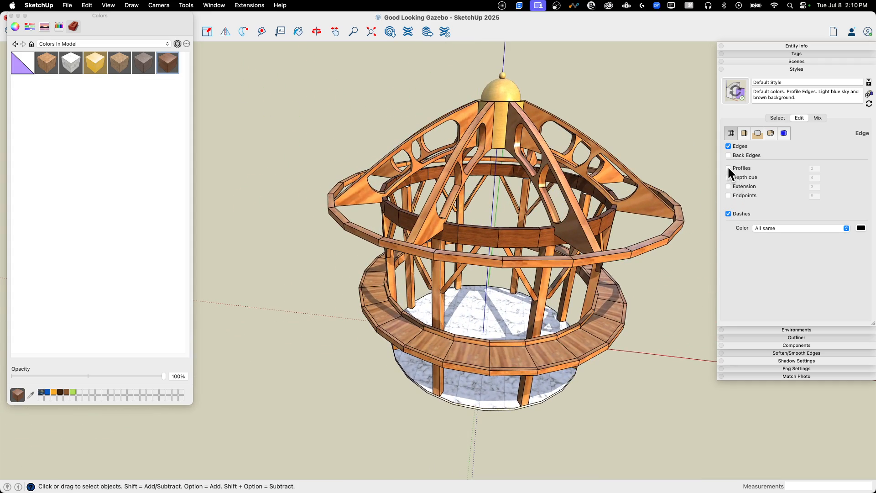
click(729, 168)
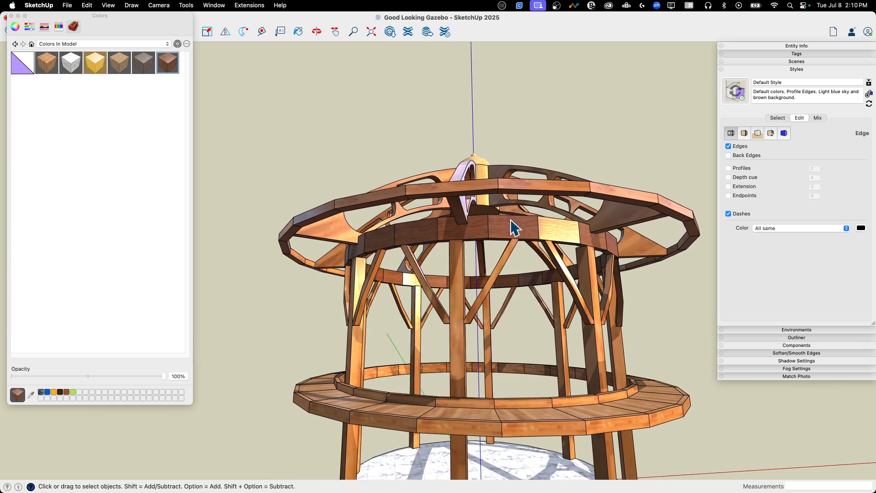
drag(508, 229, 447, 273)
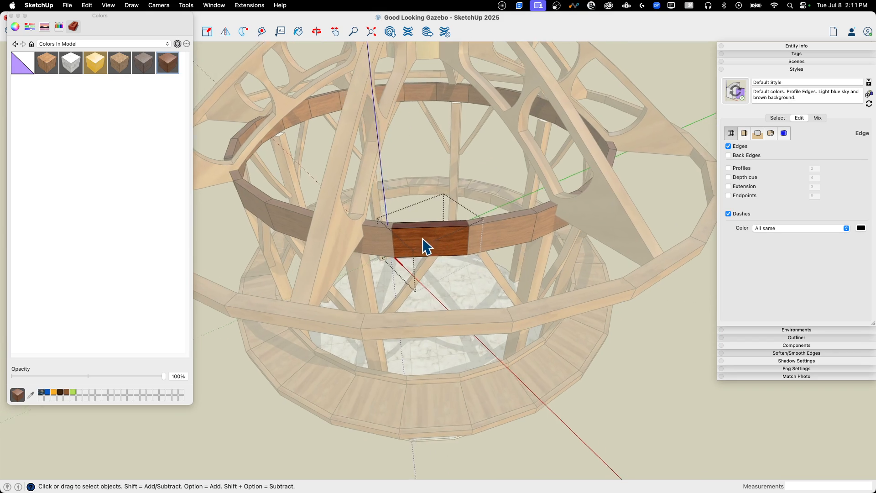
Hide similar components while editing the ring piece, inspect its end face, and collapse the Styles panel
drag(425, 246, 436, 251)
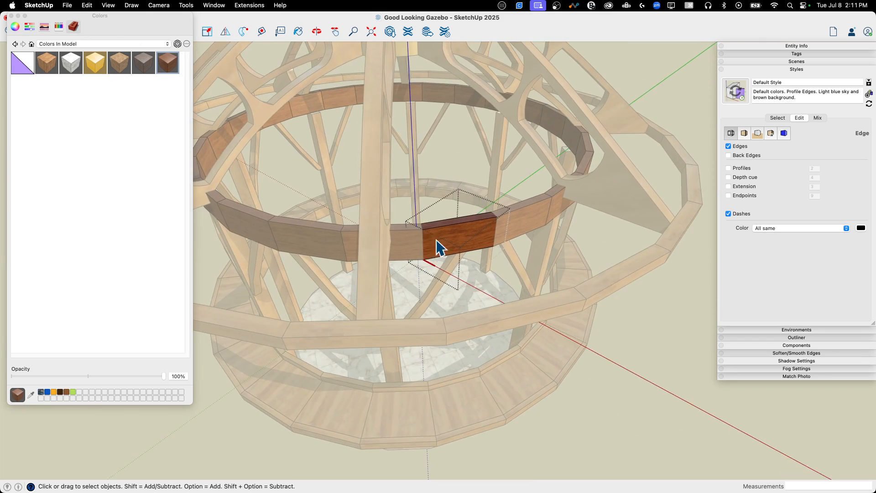
click(6, 15)
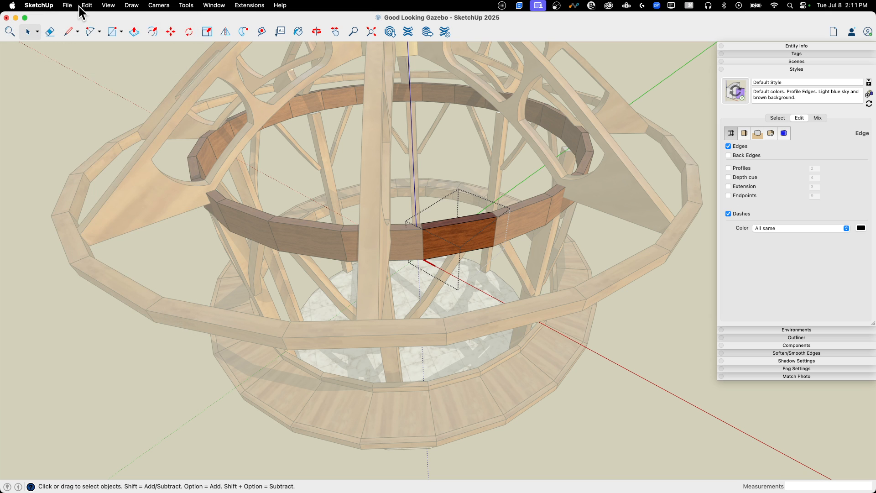
click(107, 5)
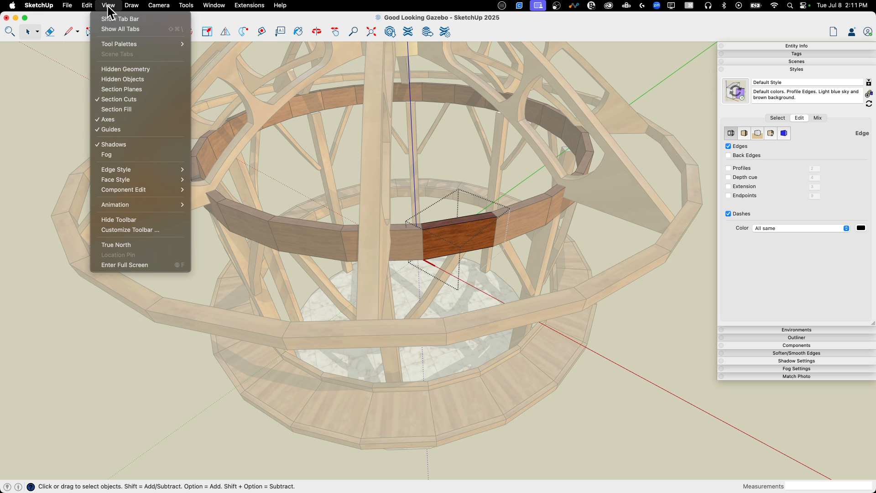
mouse_move(123, 189)
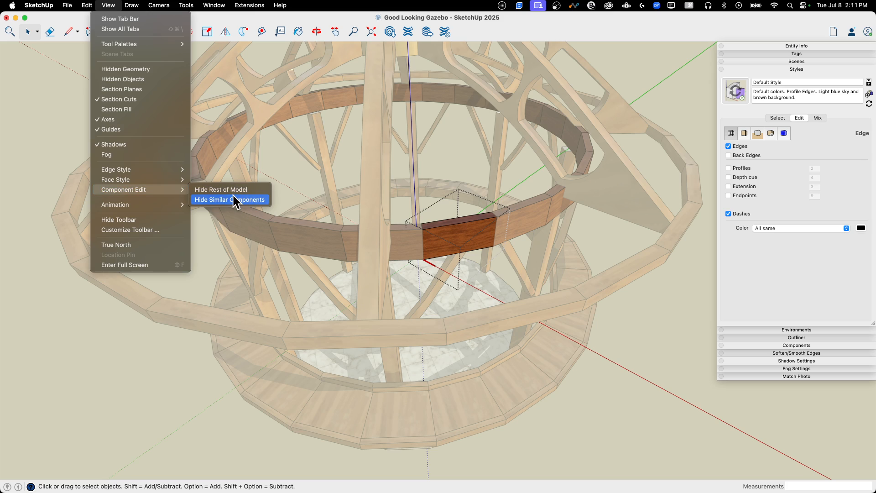
click(220, 190)
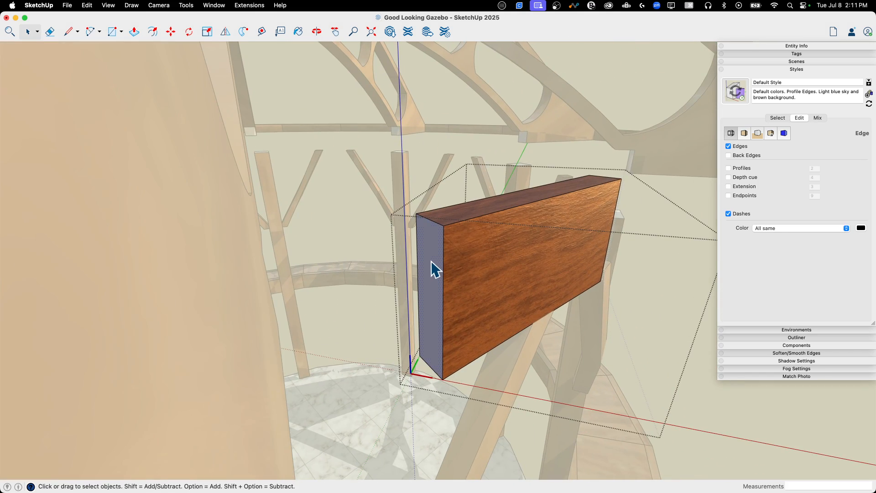
click(433, 274)
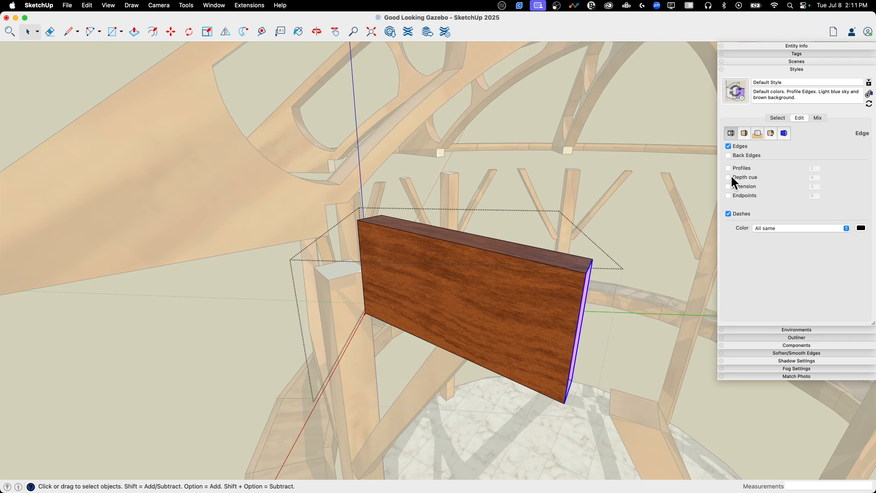
mouse_move(771, 78)
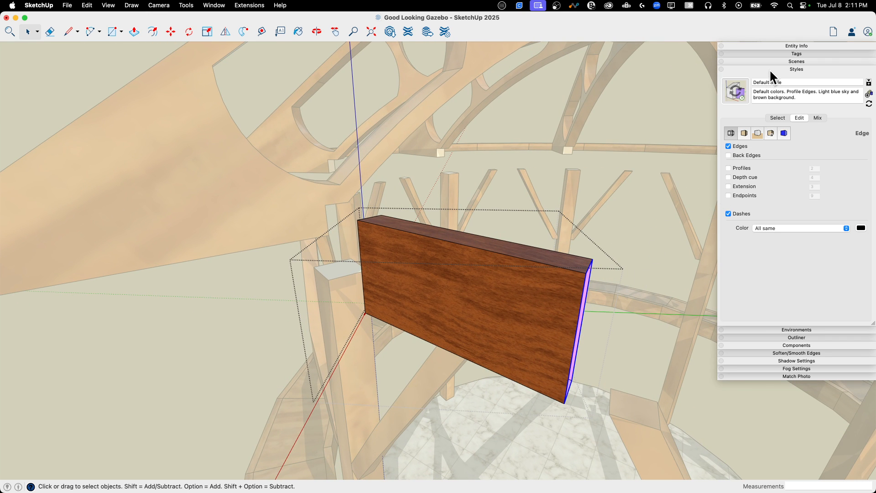
click(796, 46)
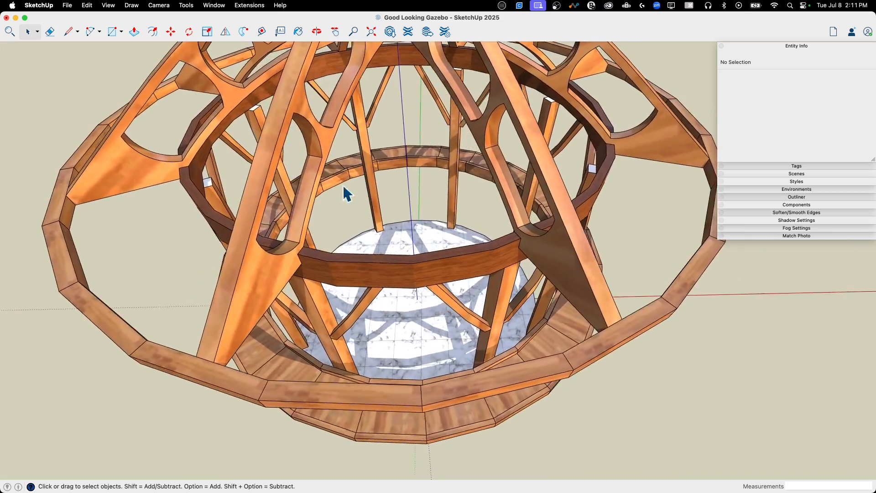
drag(346, 190, 352, 307)
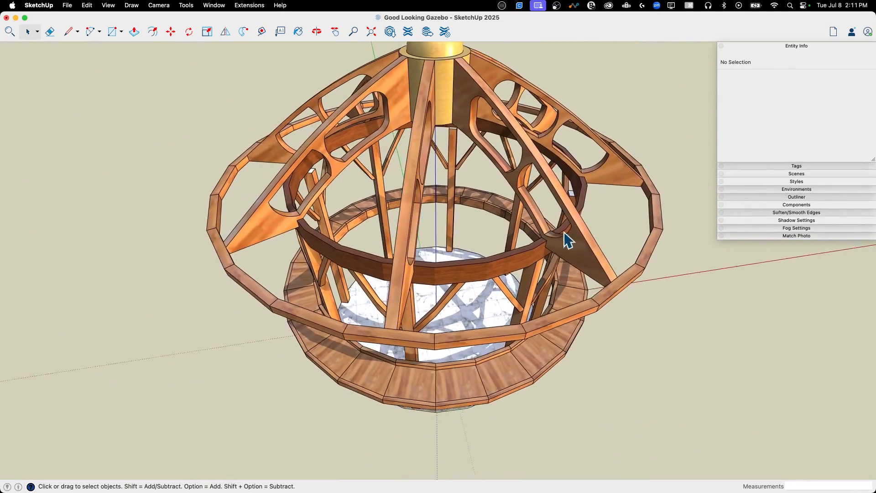
drag(566, 239, 496, 198)
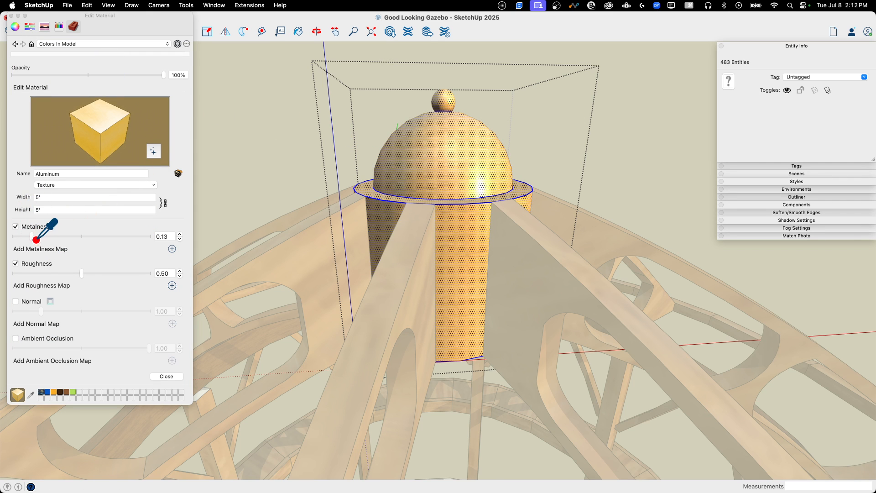
Raise the Aluminum finial material's metalness to about 0.72 and lower roughness to 0.51
drag(53, 236, 129, 236)
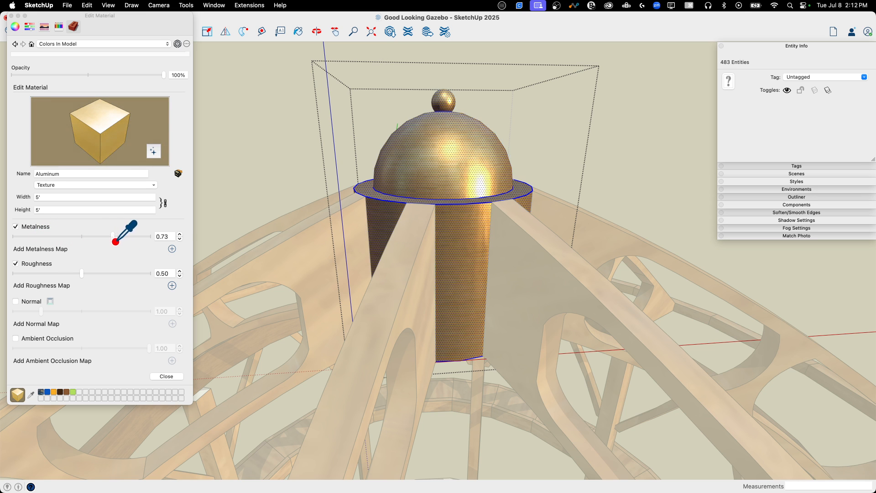
drag(114, 235, 149, 235)
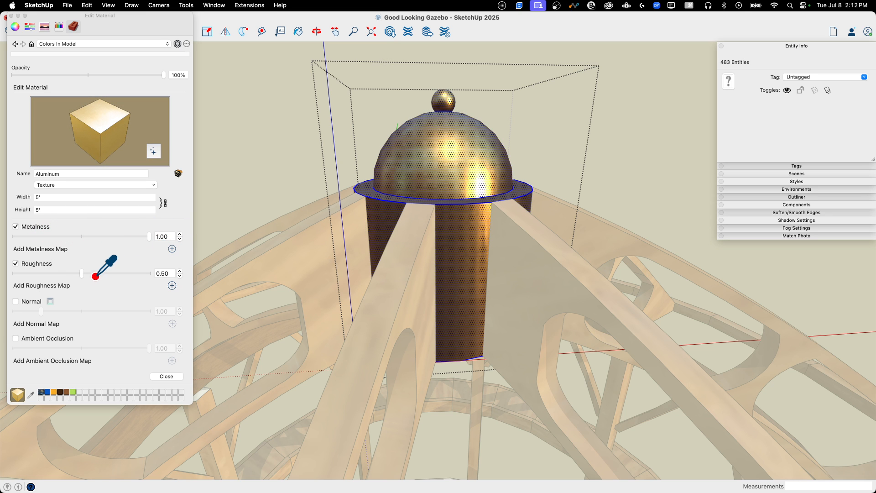
drag(94, 273, 7, 274)
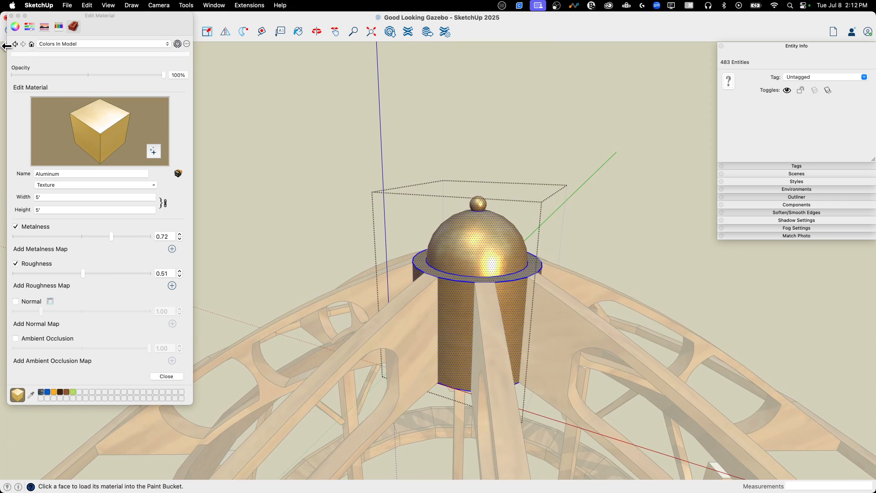
Paint the cupola and finial with the speckled Metal_10_1K texture from the Metal collection
click(104, 43)
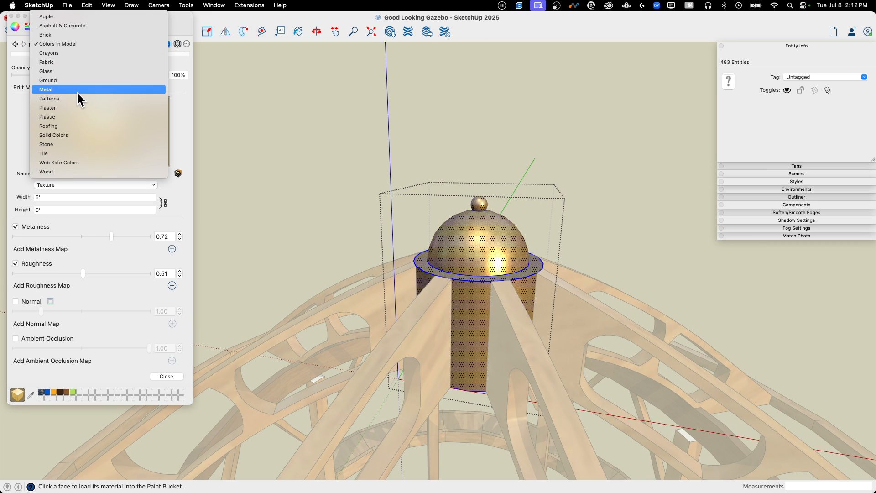
click(46, 90)
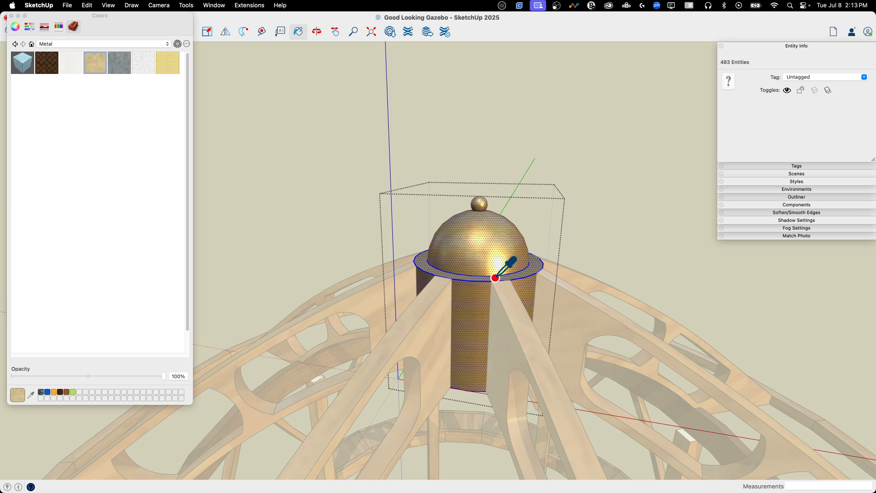
click(493, 276)
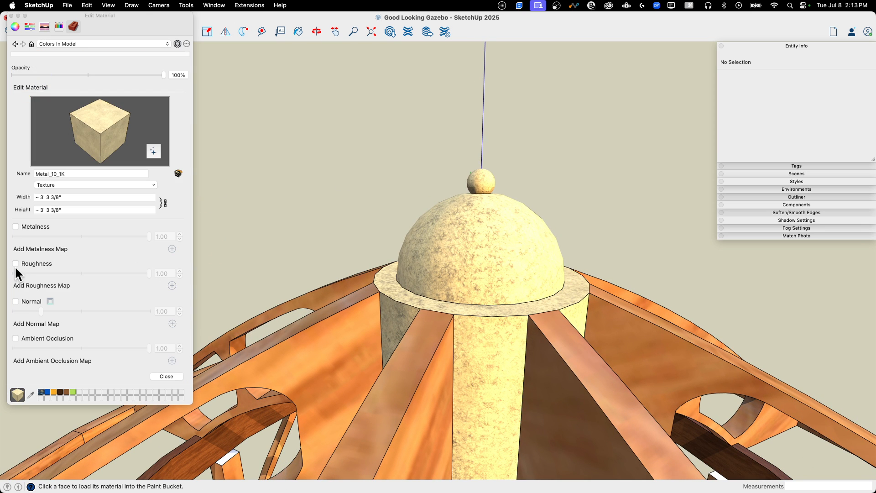
Turn on full metalness for Metal_10_1K and tune its roughness to about 0.67
click(15, 226)
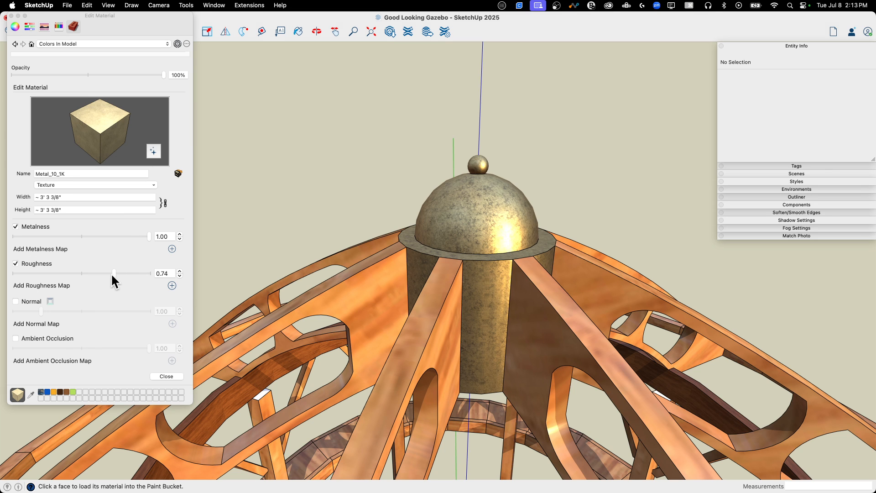
drag(114, 273, 93, 274)
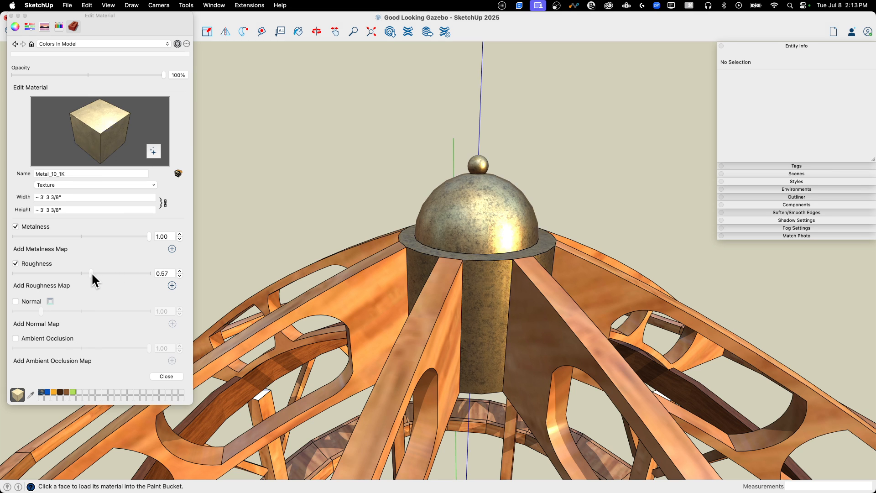
drag(90, 273, 88, 274)
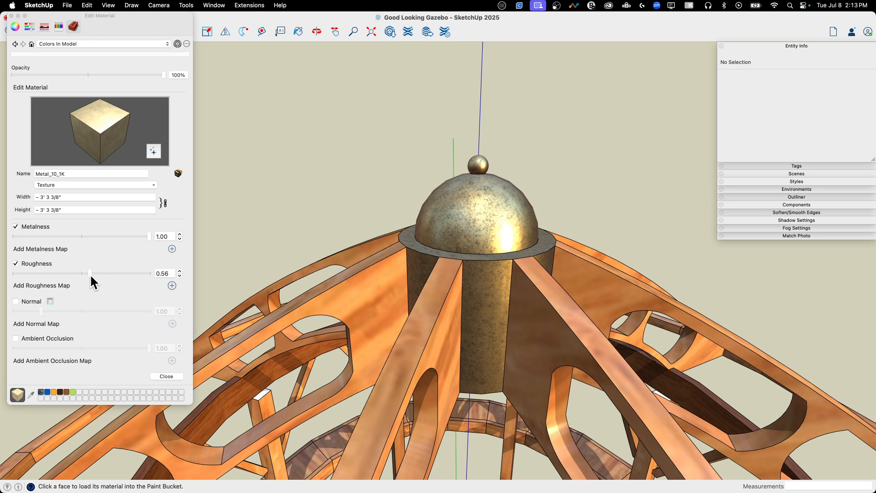
drag(89, 273, 67, 273)
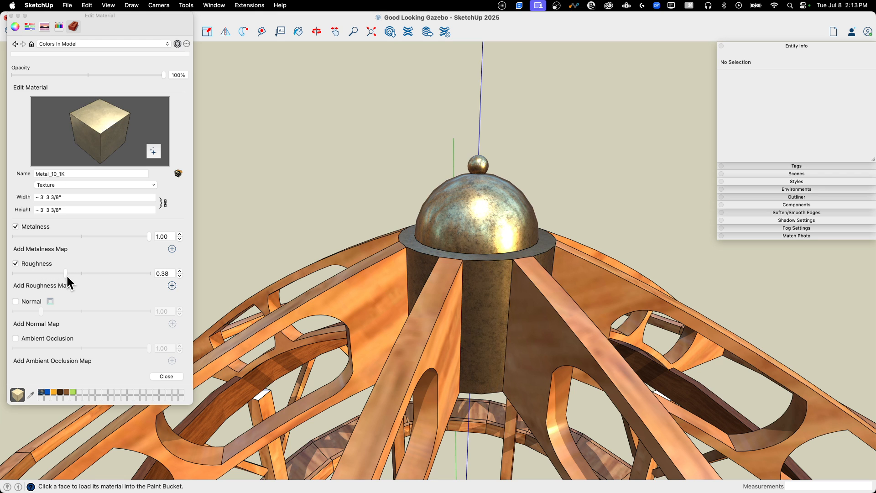
drag(67, 273, 124, 274)
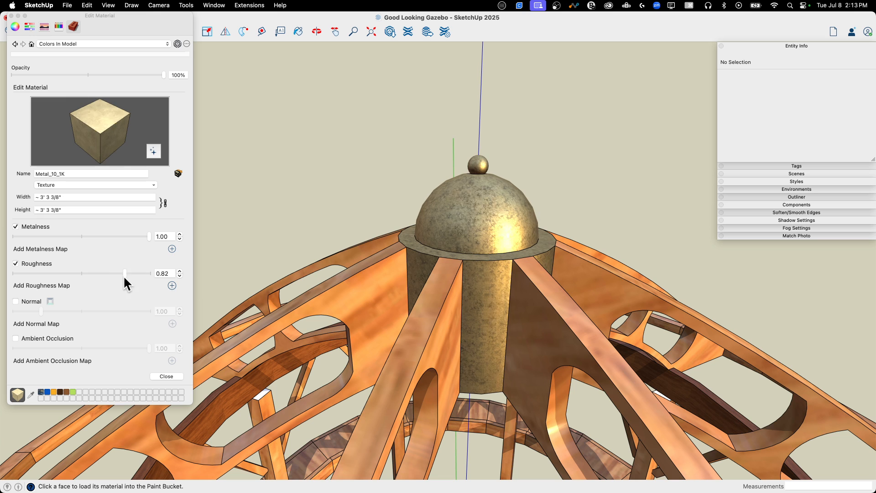
drag(124, 273, 105, 273)
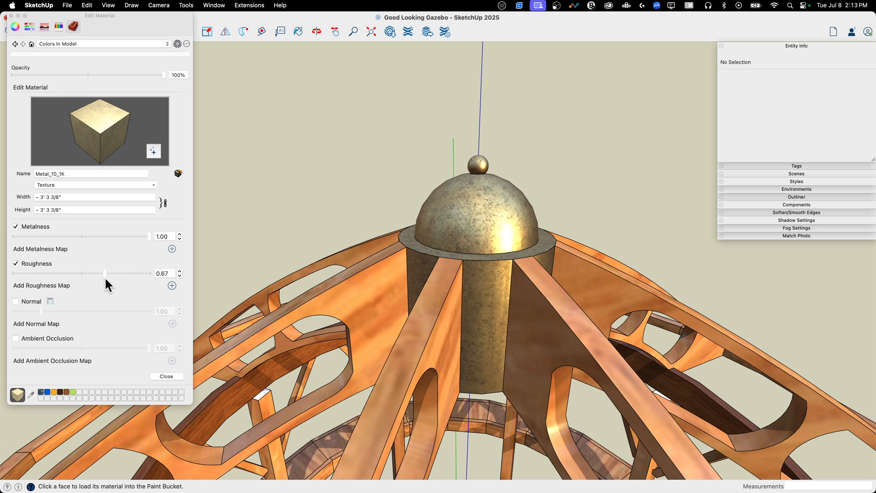
drag(105, 273, 112, 273)
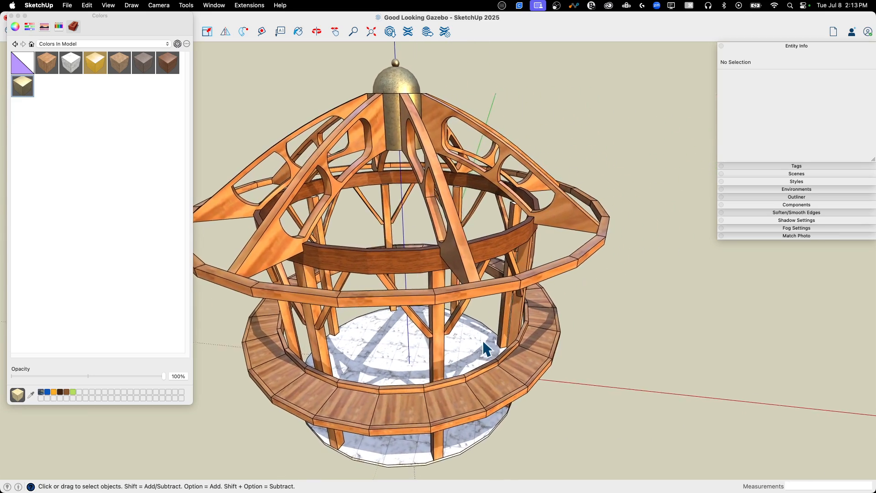
Orbit around the gazebo to a front view of the whole model
drag(486, 347, 447, 405)
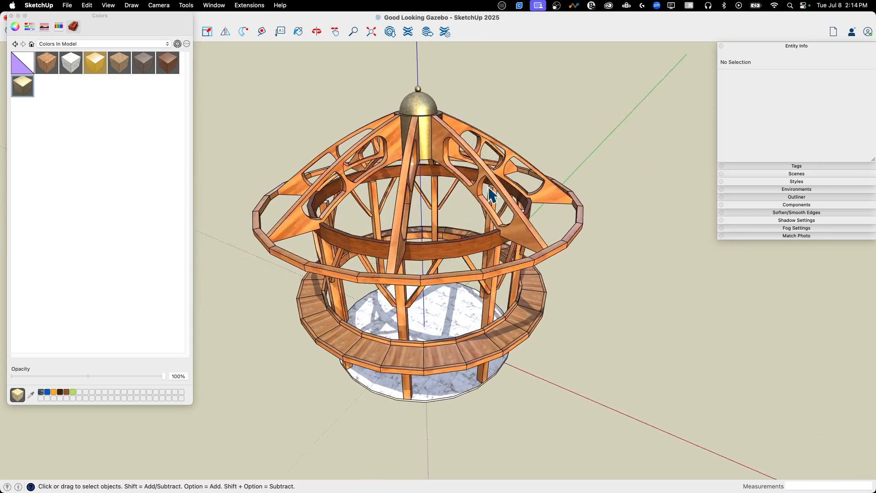
drag(492, 196, 529, 221)
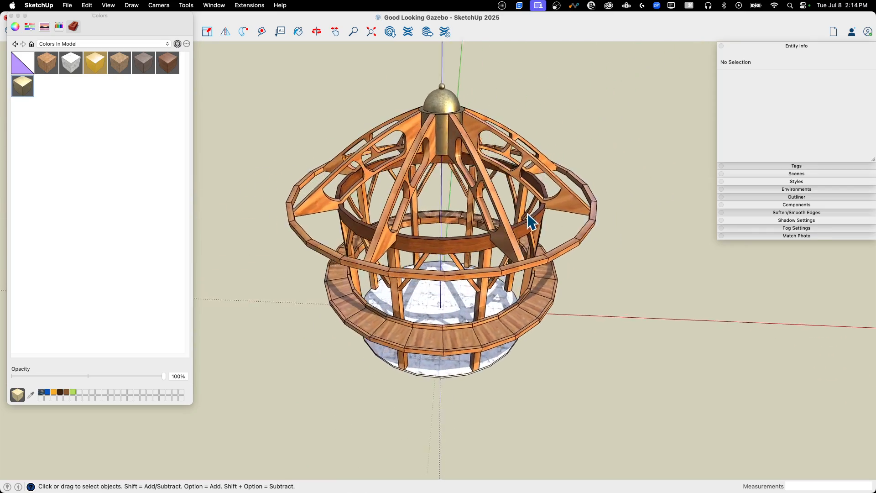
drag(530, 219, 508, 211)
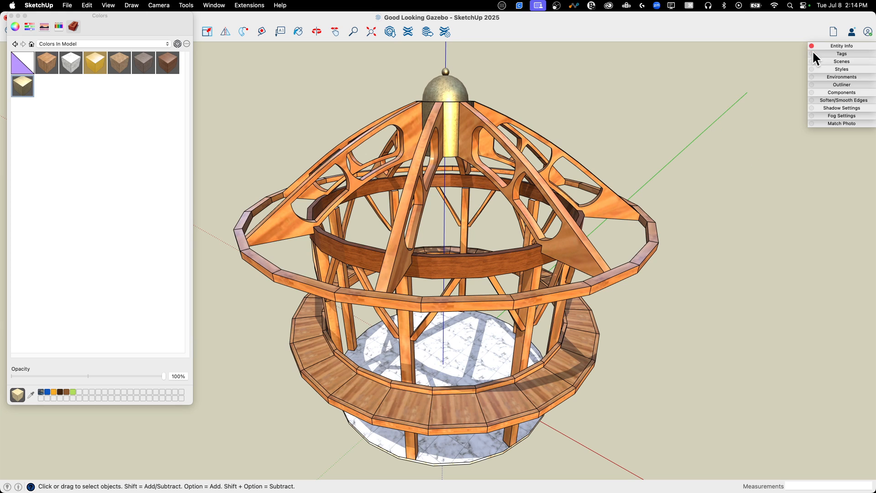
mouse_move(843, 75)
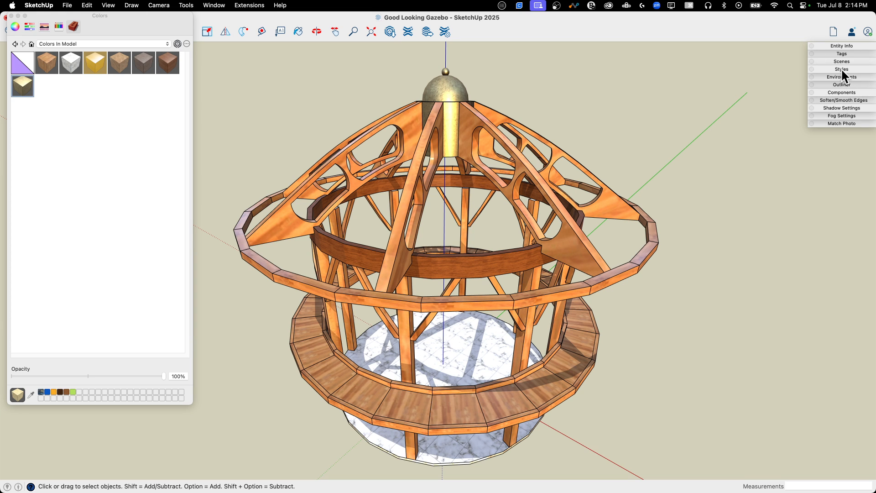
In the style's edge settings, toggle edges off and on, then orbit to review the Iron edge colour
click(841, 69)
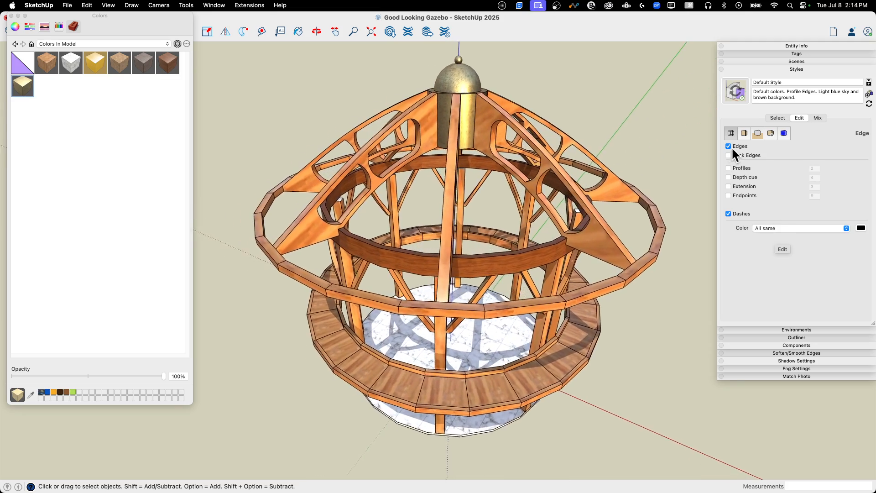
click(728, 146)
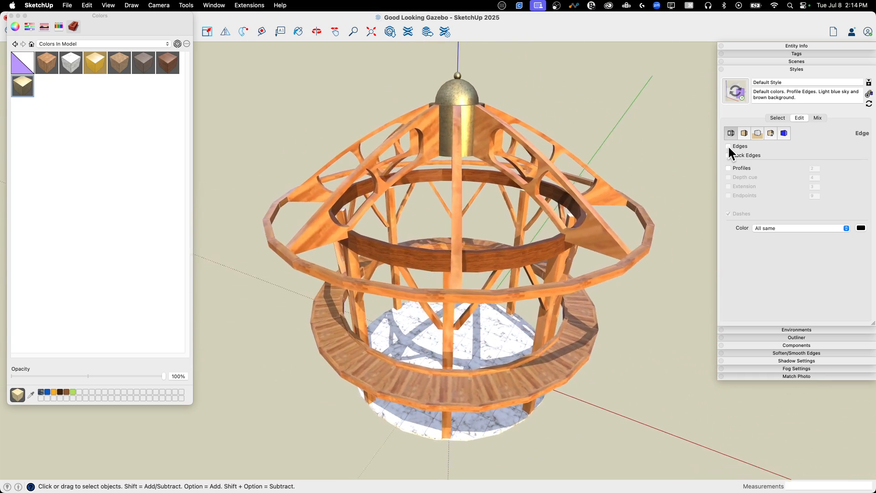
click(728, 146)
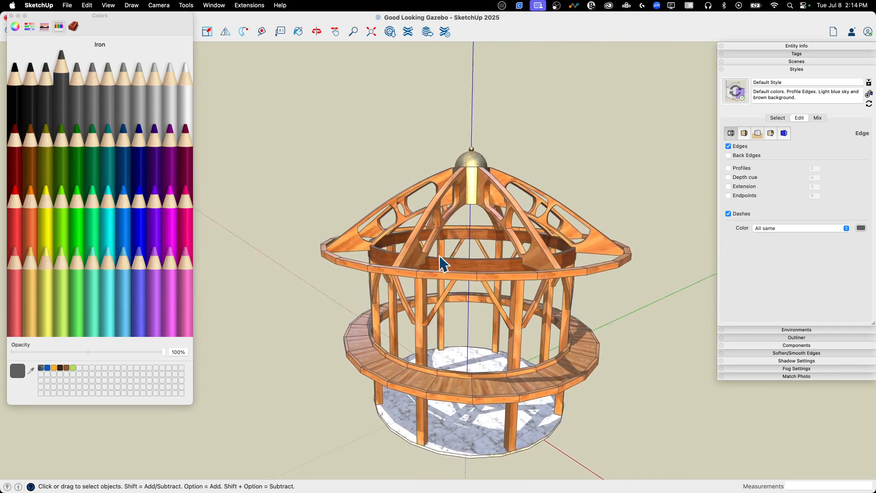
drag(442, 263, 498, 78)
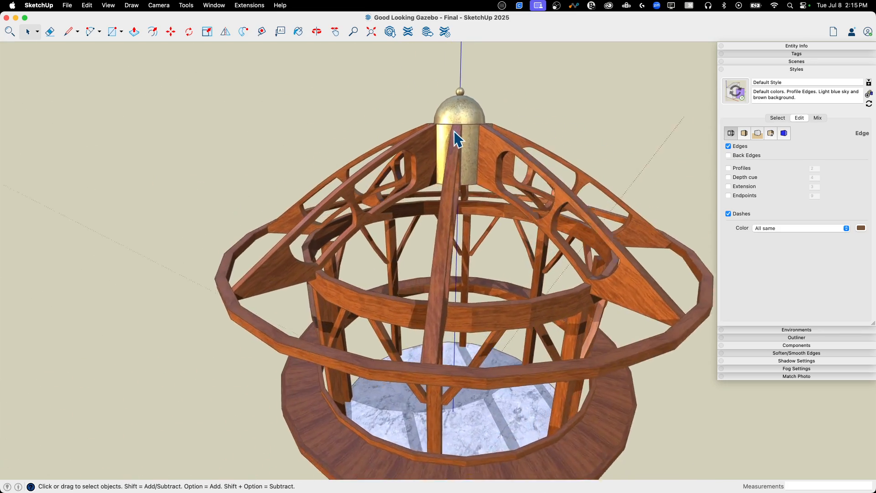
Orbit down to a close view of the marble floor and its reflections
drag(458, 140, 470, 380)
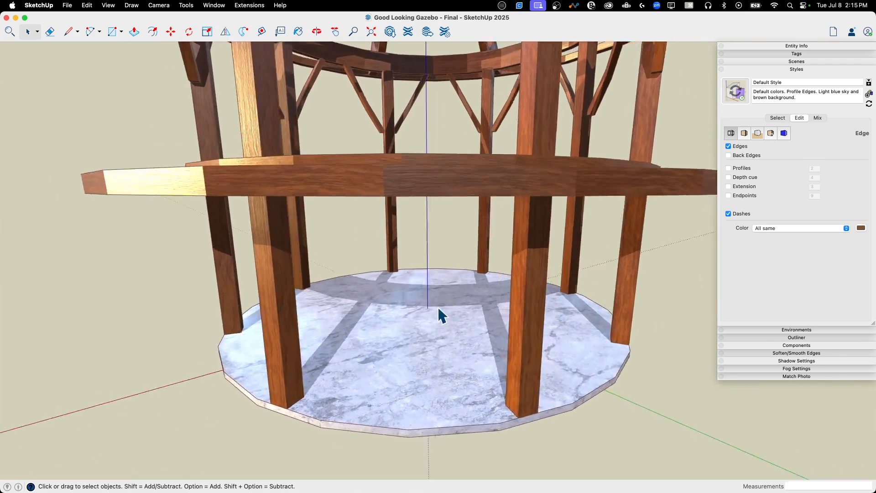
drag(441, 313, 460, 291)
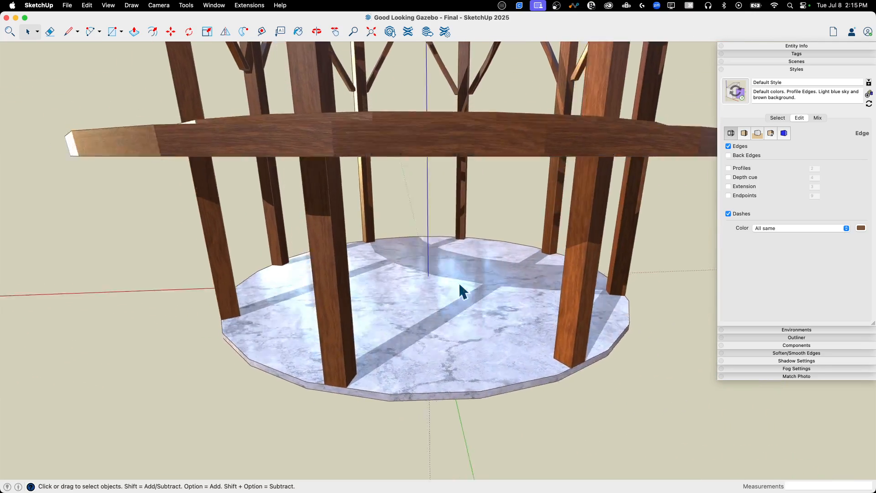